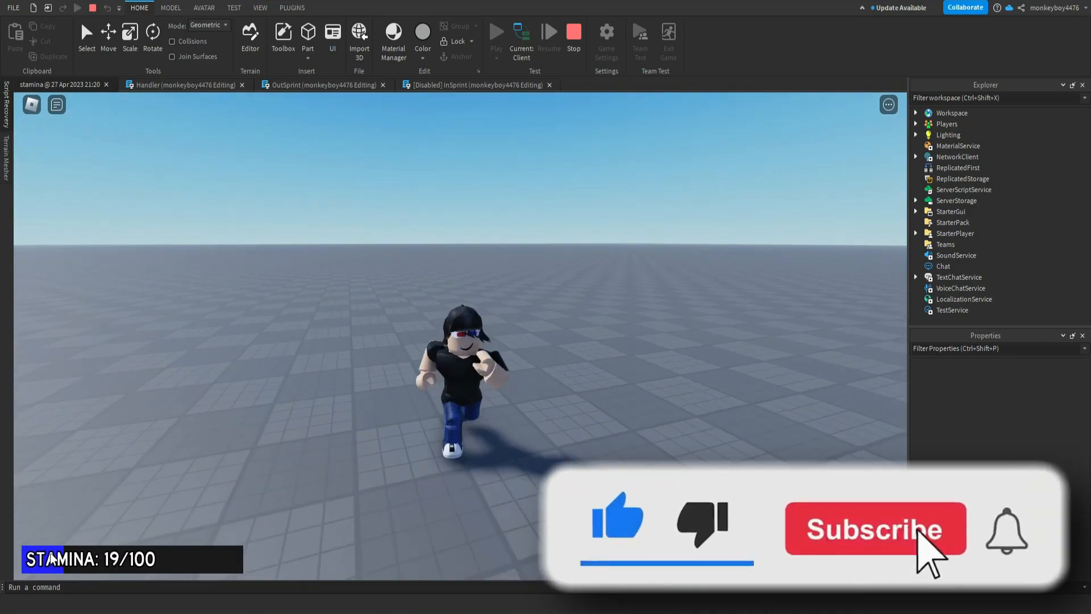
- Stop the running playtest and return to editing the place
{"action": "left_click", "coordinate": [874, 528]}
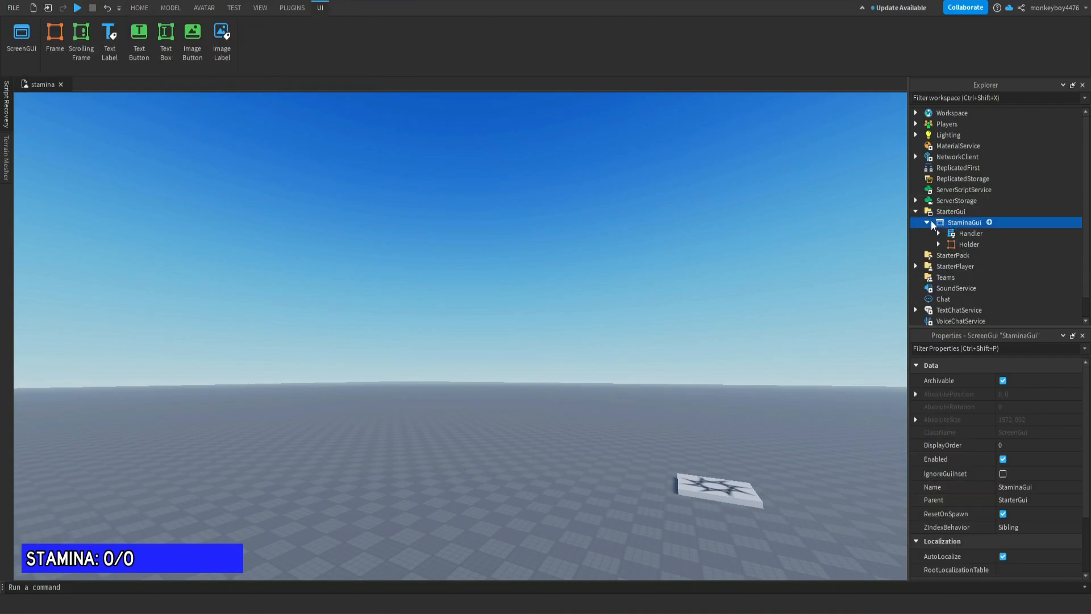
{"action": "mouse_move", "coordinate": [966, 212]}
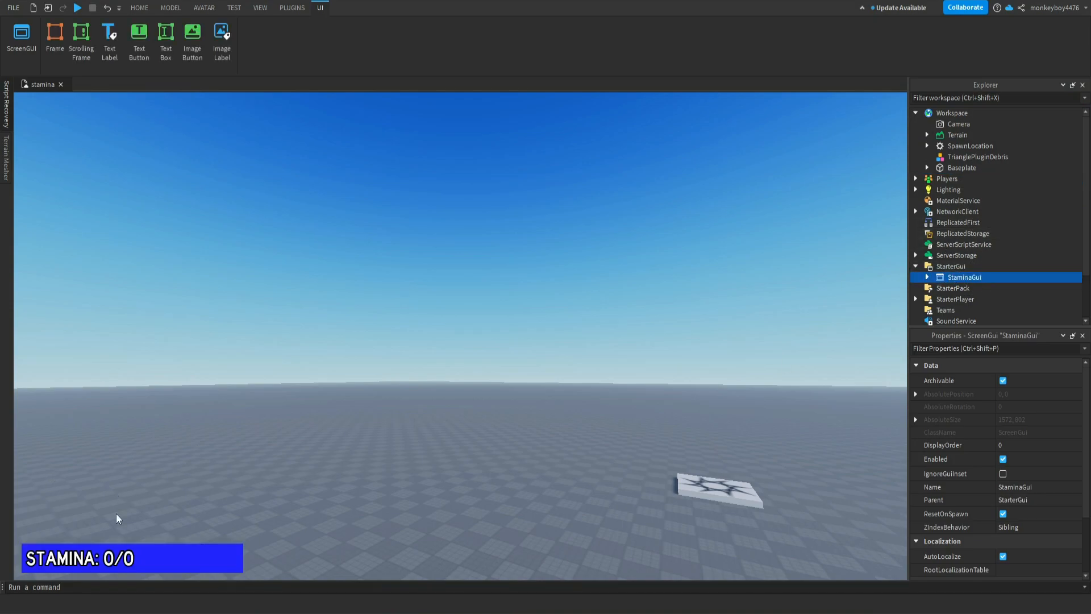
- Expand StaminaGui and Holder, inspecting the Bar frame and AmtDisplay label properties
{"action": "left_click", "coordinate": [927, 278]}
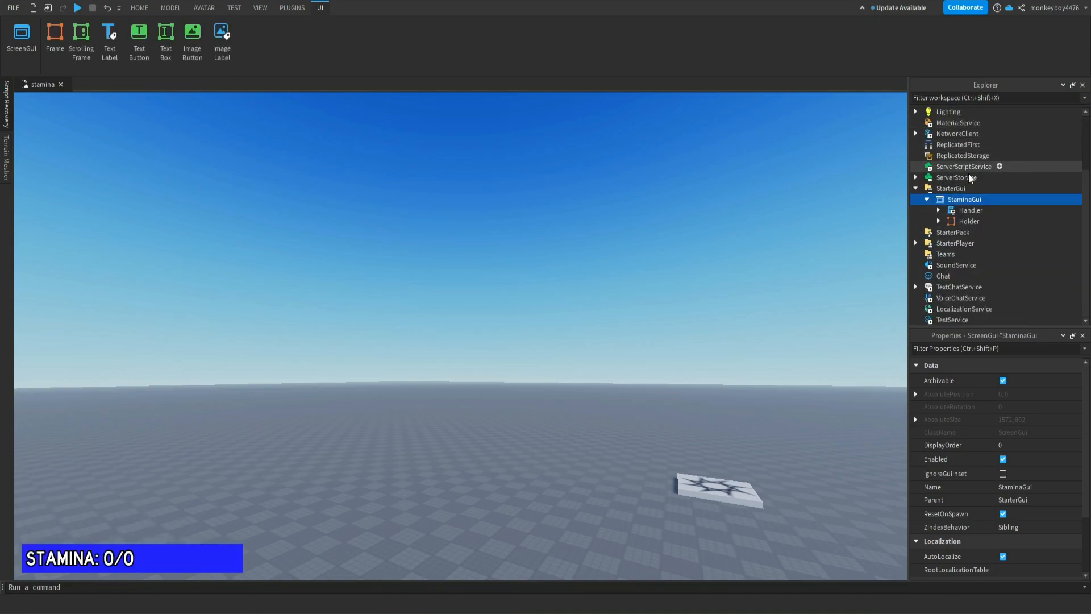
{"action": "left_click", "coordinate": [968, 221]}
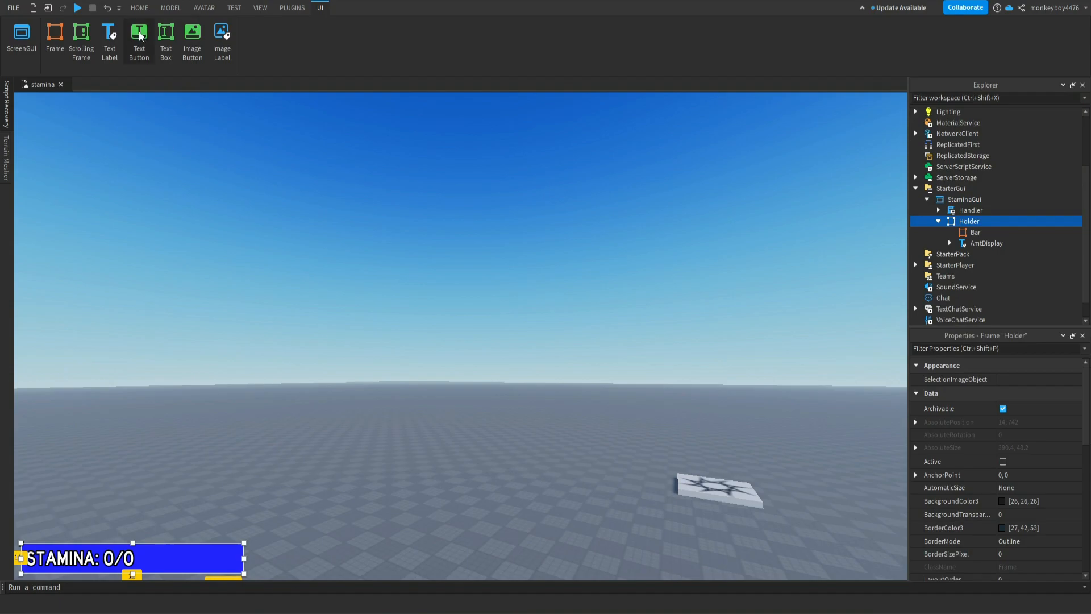
{"action": "left_click", "coordinate": [139, 8]}
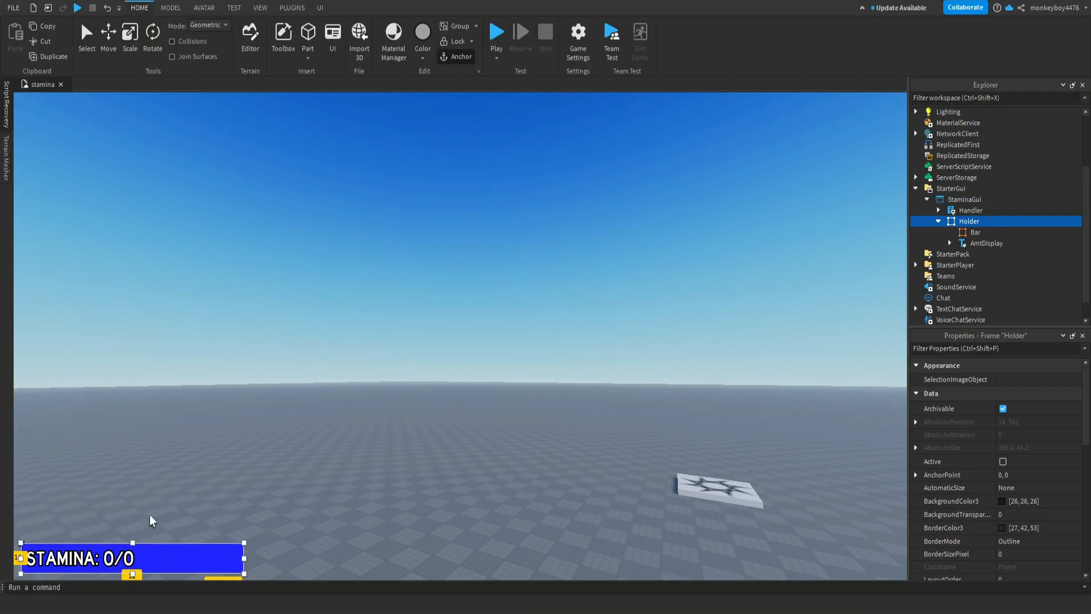
{"action": "mouse_move", "coordinate": [188, 559]}
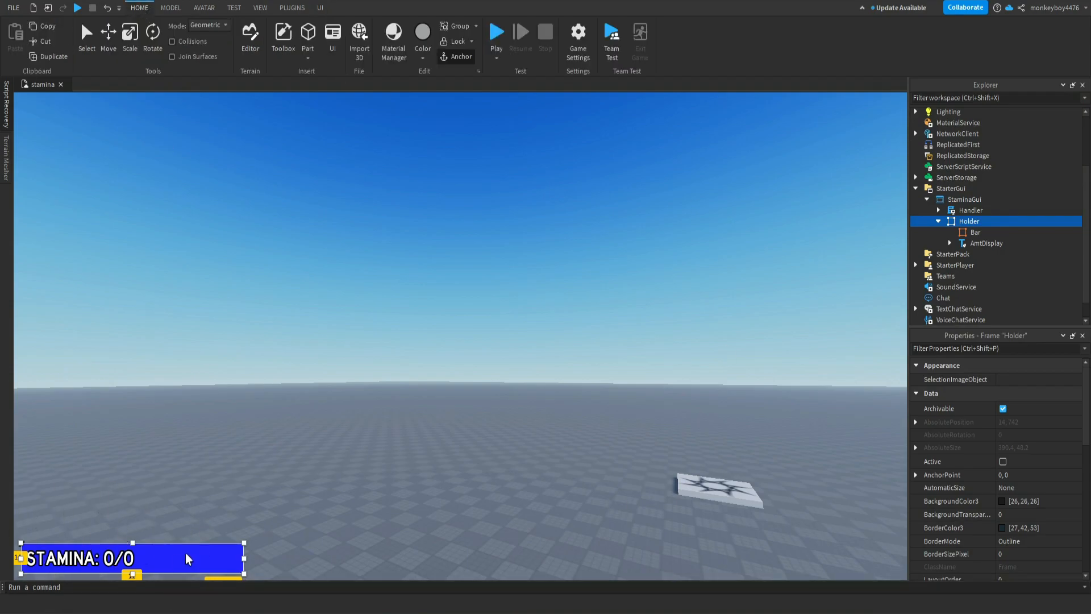
{"action": "mouse_move", "coordinate": [981, 253]}
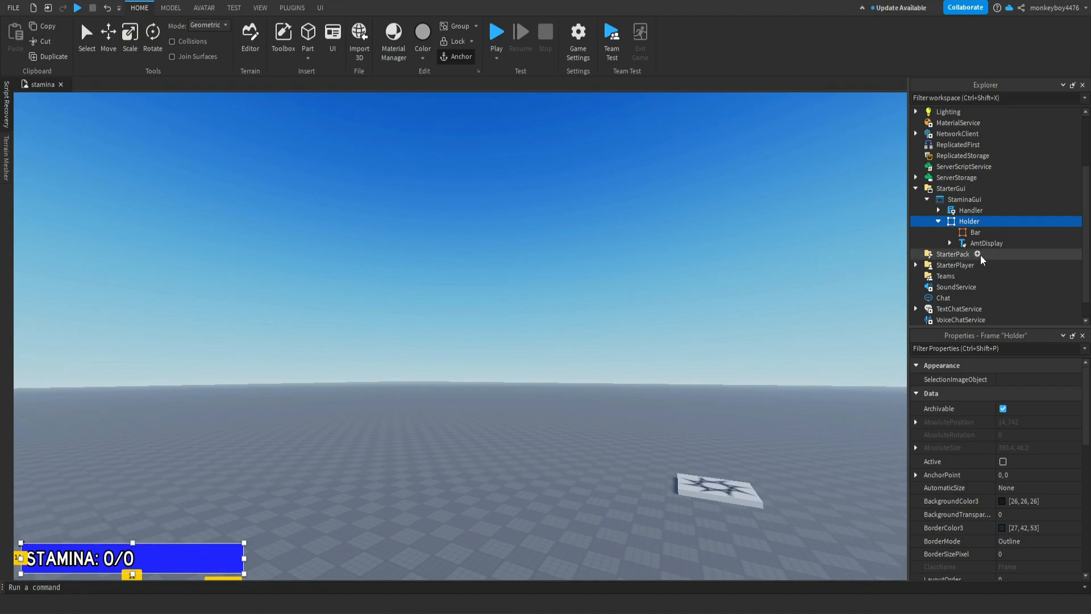
{"action": "left_click", "coordinate": [987, 244]}
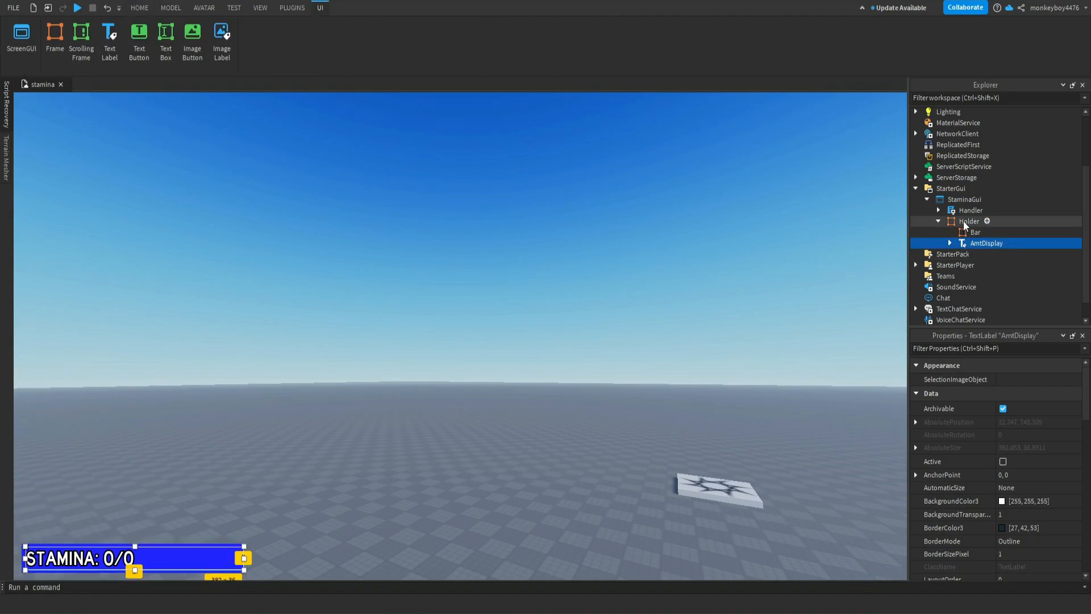
{"action": "left_click", "coordinate": [974, 232]}
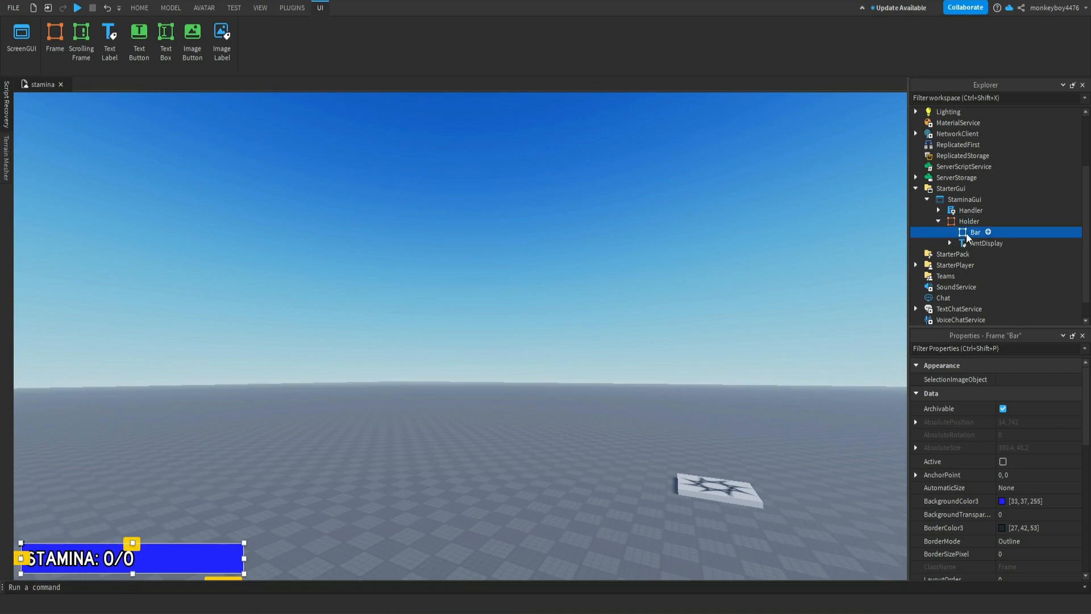
{"action": "mouse_move", "coordinate": [960, 247]}
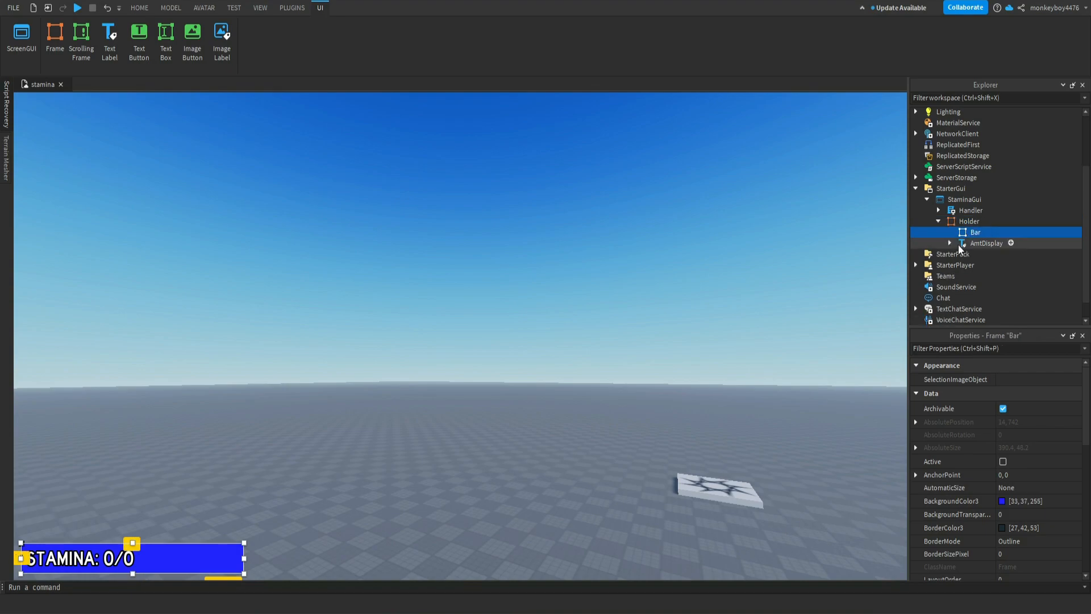
{"action": "left_click", "coordinate": [985, 243]}
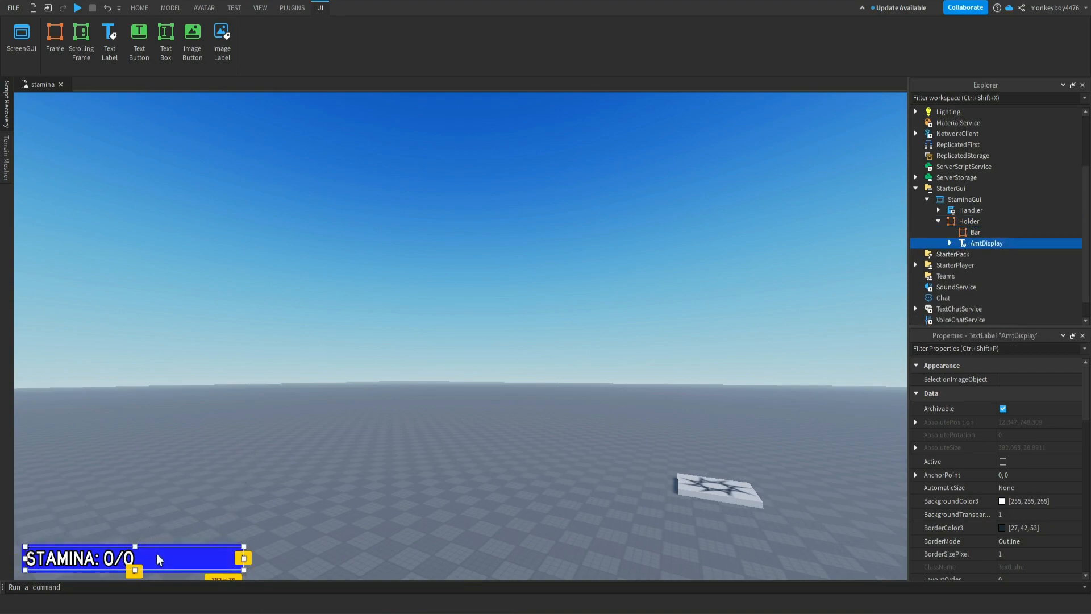
{"action": "mouse_move", "coordinate": [100, 576]}
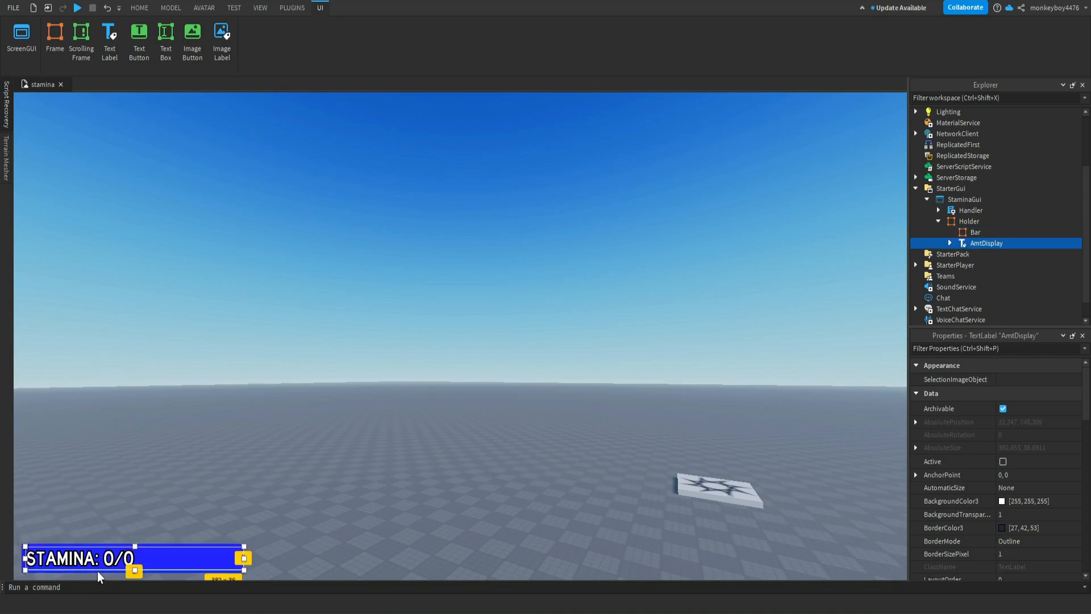
{"action": "left_click", "coordinate": [975, 231]}
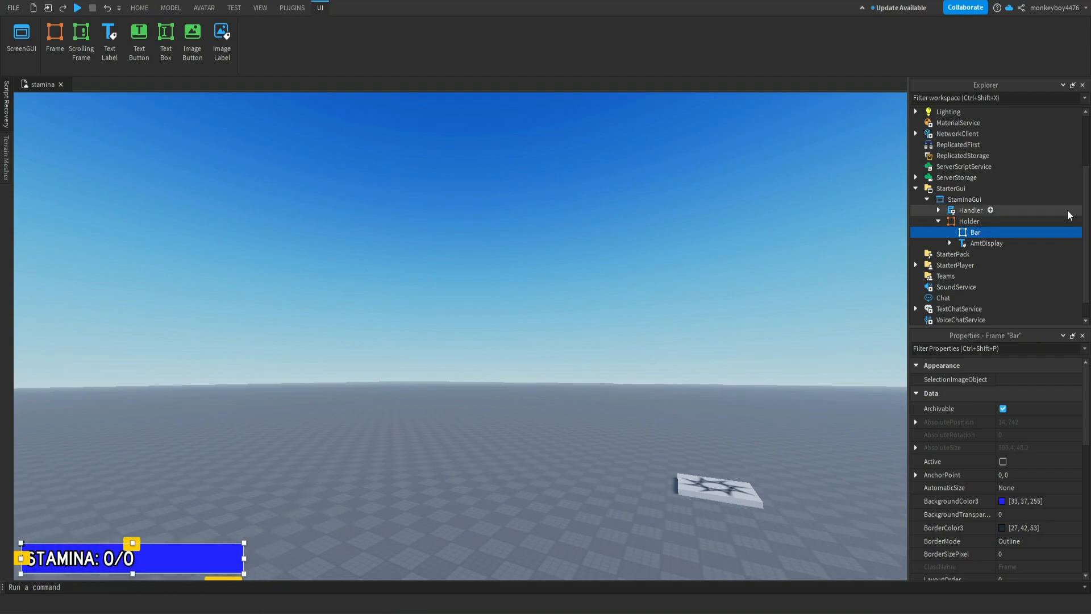
- Review Holder, Bar and the 'STAMINA: 0/0' AmtDisplay label in turn in Explorer
{"action": "left_click", "coordinate": [987, 243]}
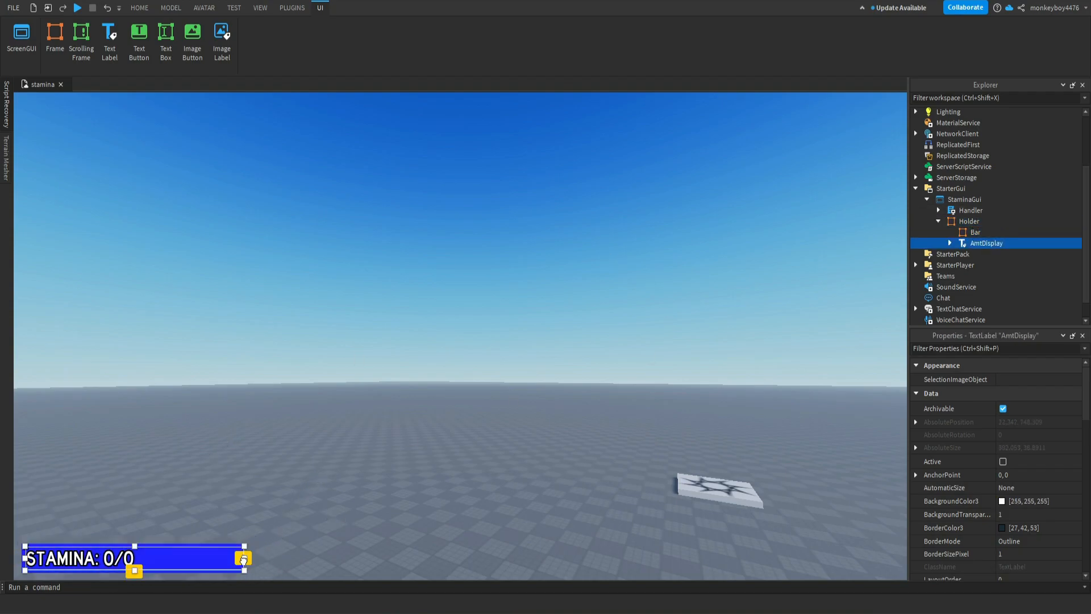
{"action": "left_click", "coordinate": [966, 220]}
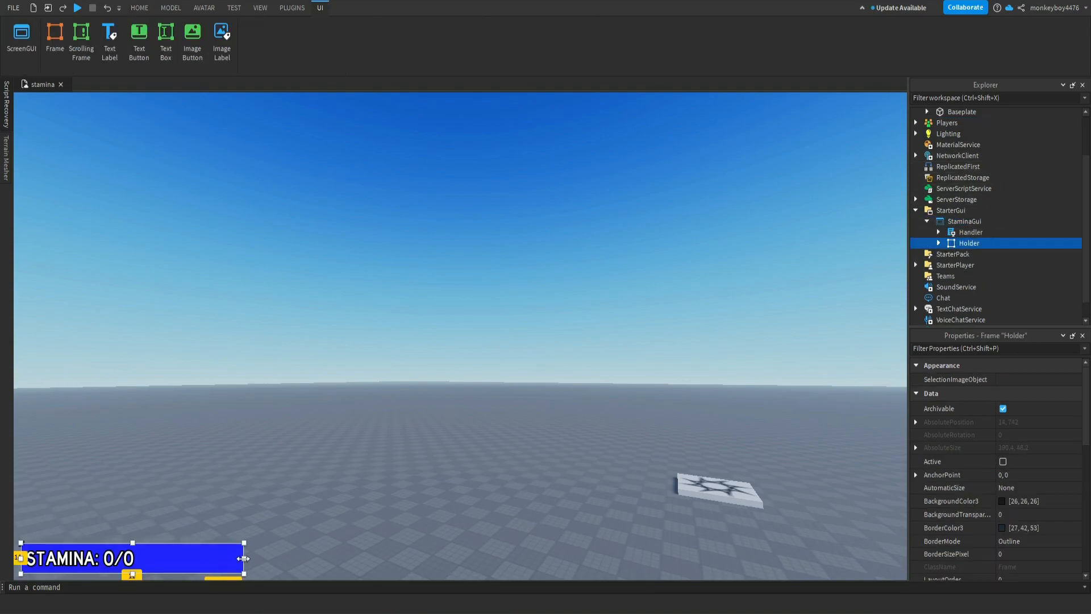
{"action": "left_click", "coordinate": [939, 243]}
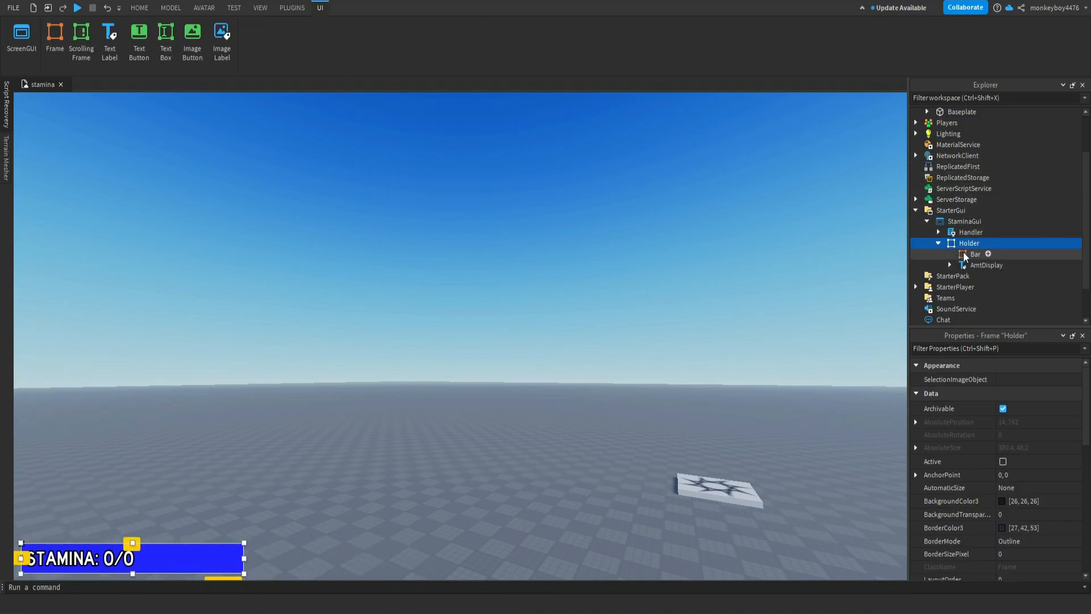
{"action": "left_click", "coordinate": [976, 253]}
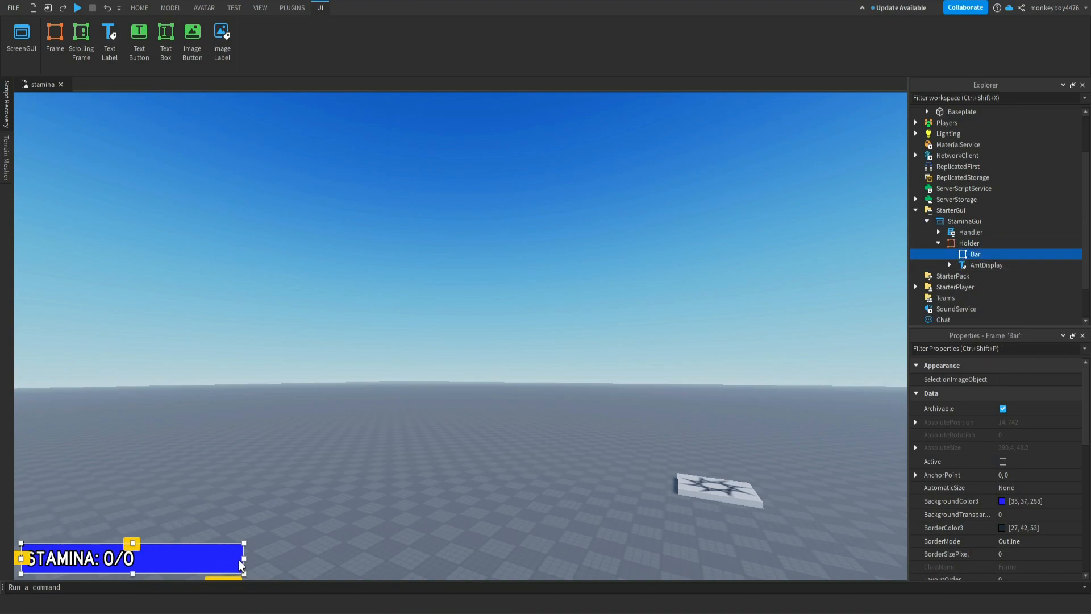
{"action": "left_click", "coordinate": [987, 264]}
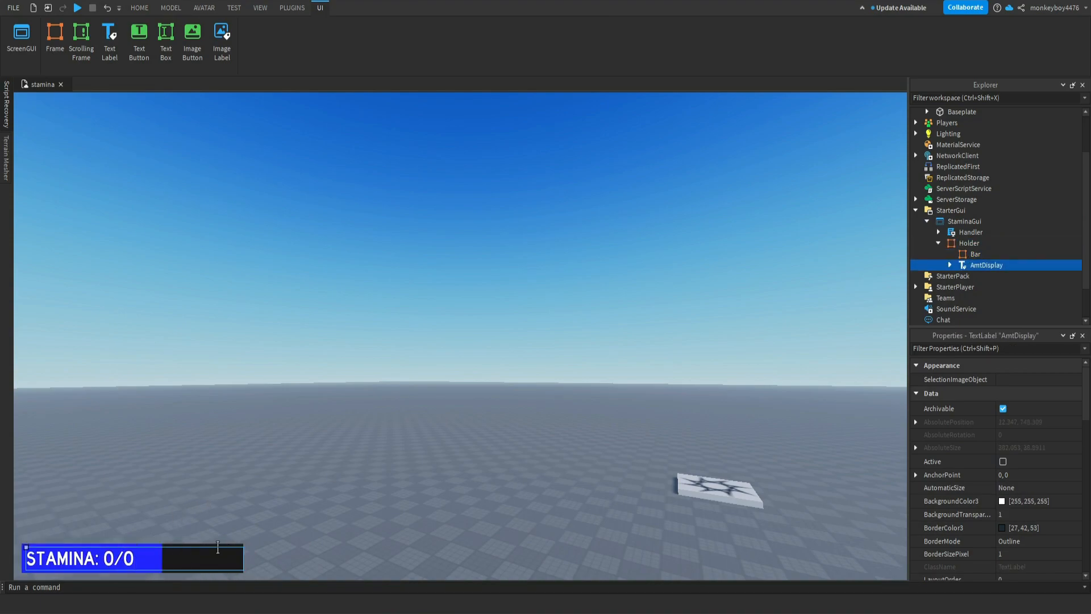
{"action": "left_click", "coordinate": [969, 243]}
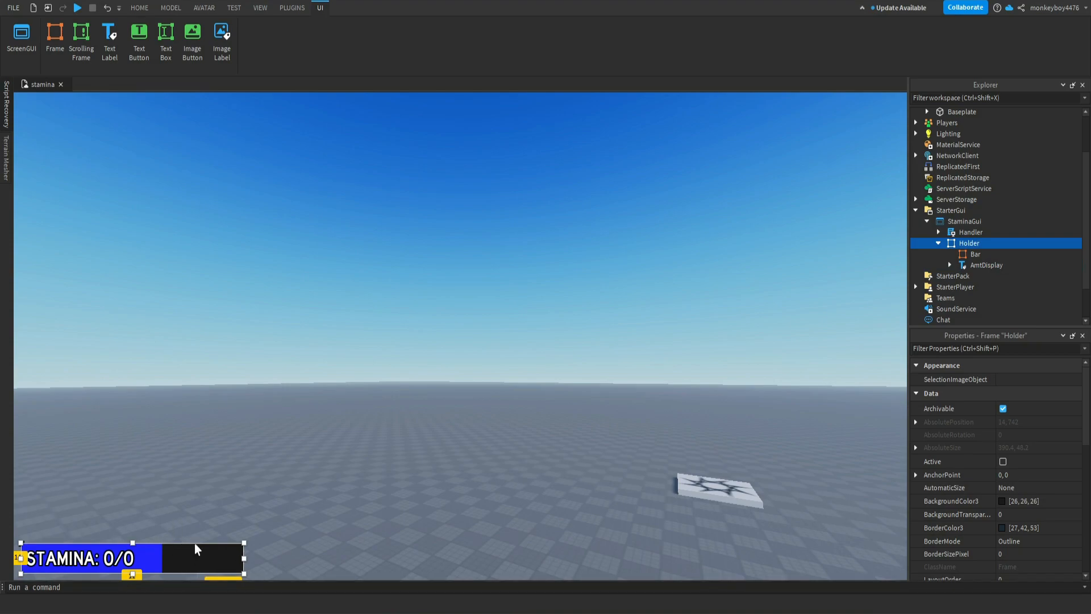
{"action": "mouse_move", "coordinate": [1007, 244]}
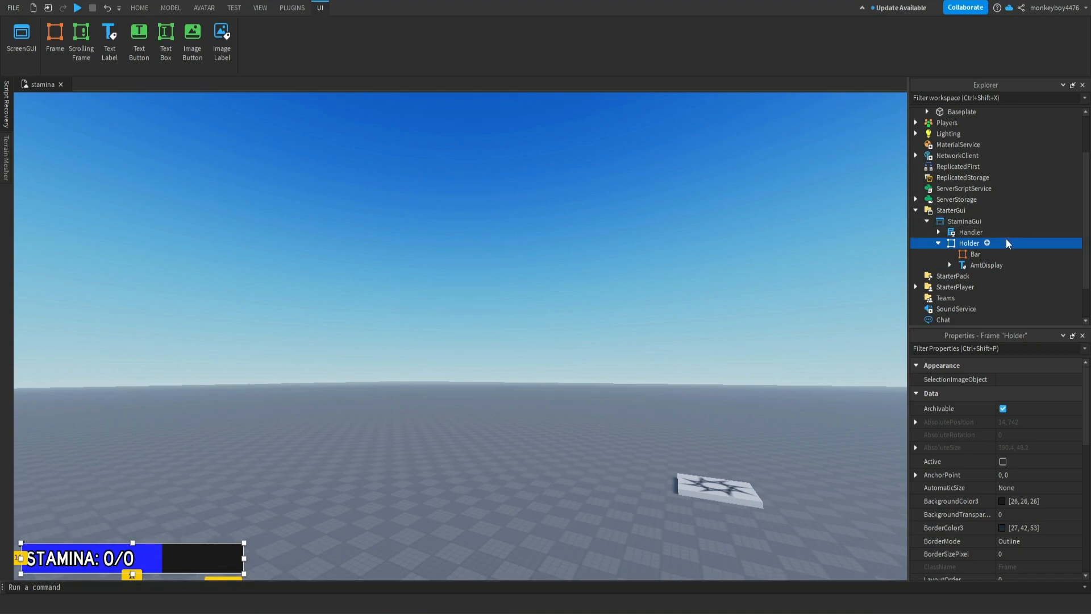
{"action": "left_click", "coordinate": [976, 253]}
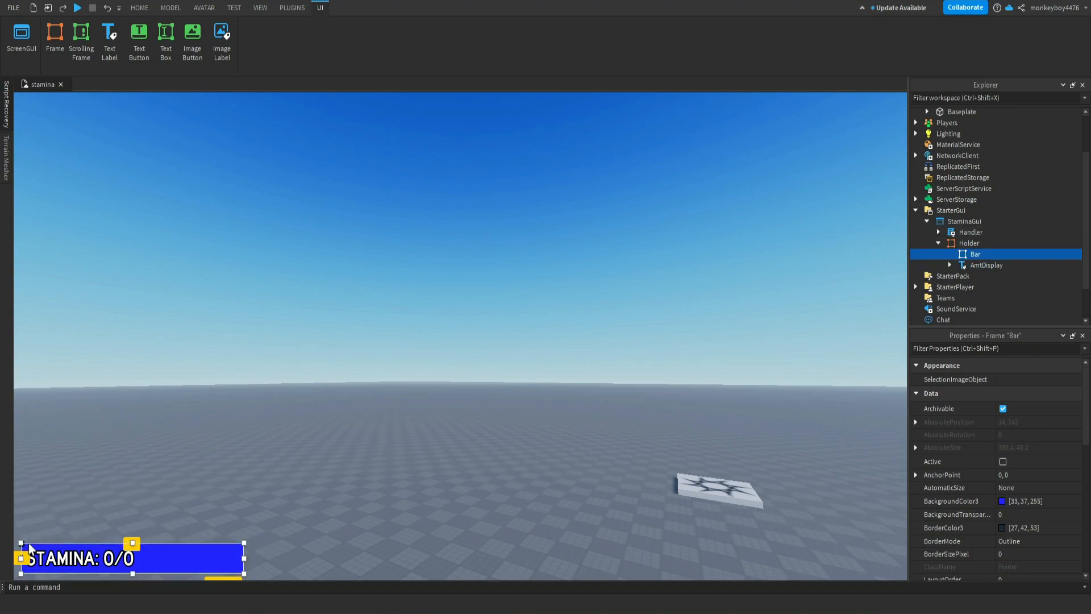
- Add a UI element to Holder via 'UIC' and set its UIStroke thickness to 3
{"action": "right_click", "coordinate": [969, 243]}
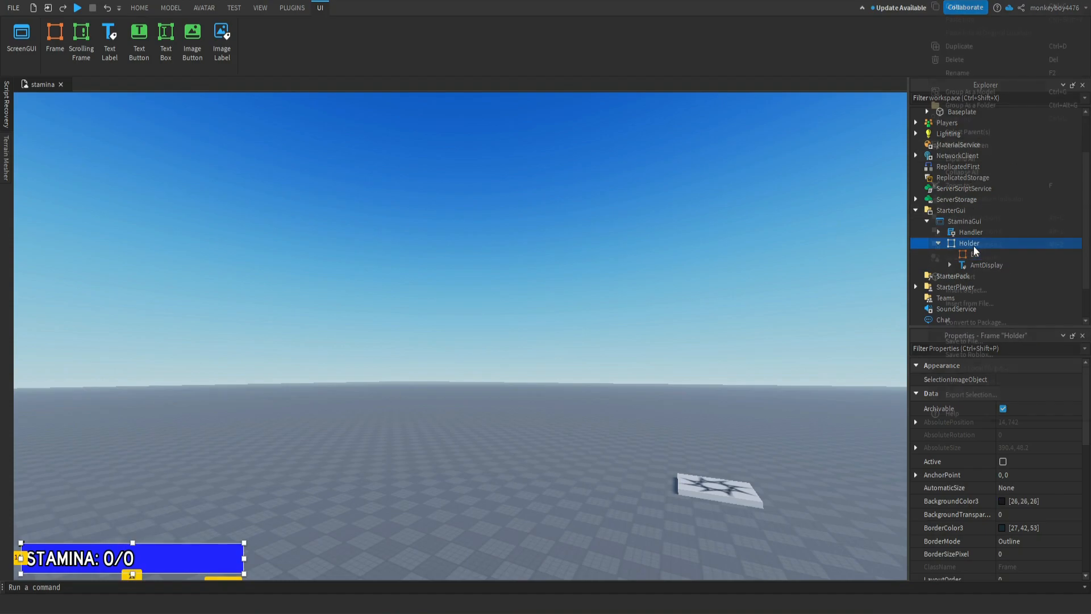
{"action": "type", "text": "UIC"}
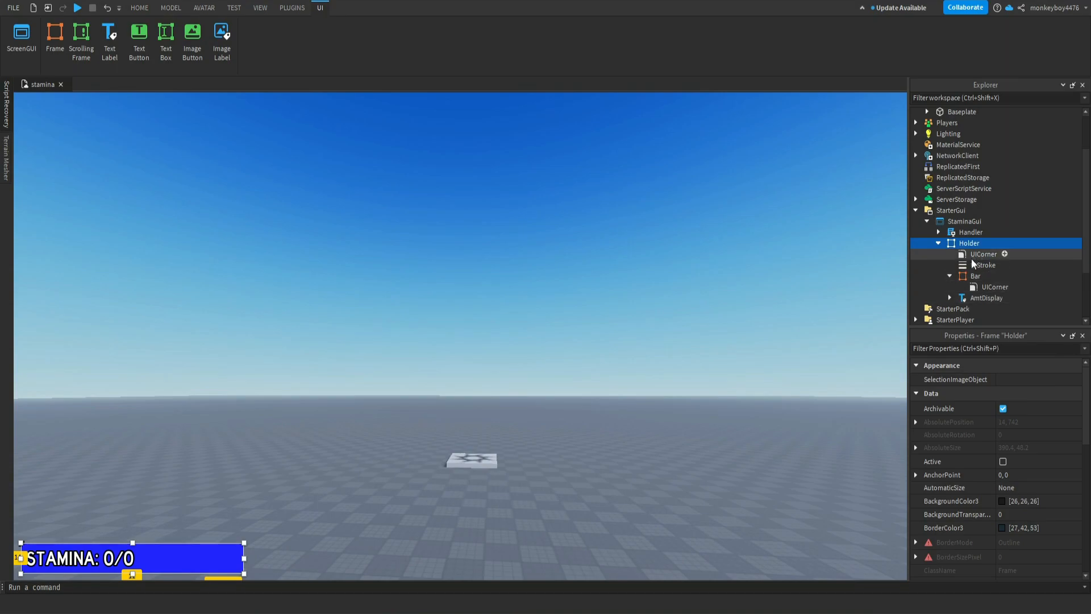
{"action": "left_click", "coordinate": [984, 265]}
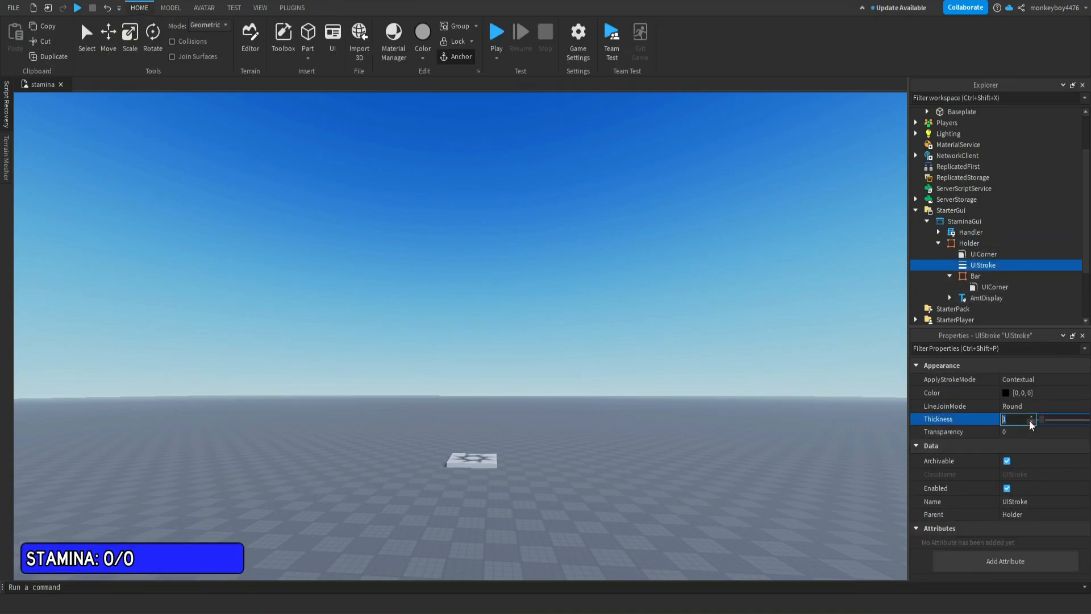
{"action": "type", "text": "3"}
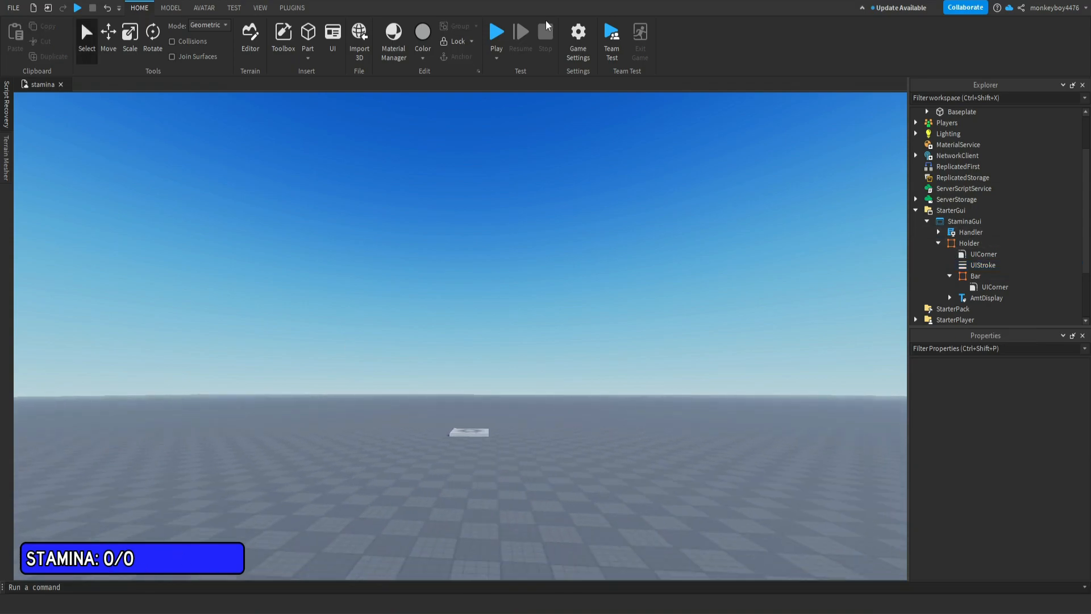
{"action": "mouse_move", "coordinate": [497, 35]}
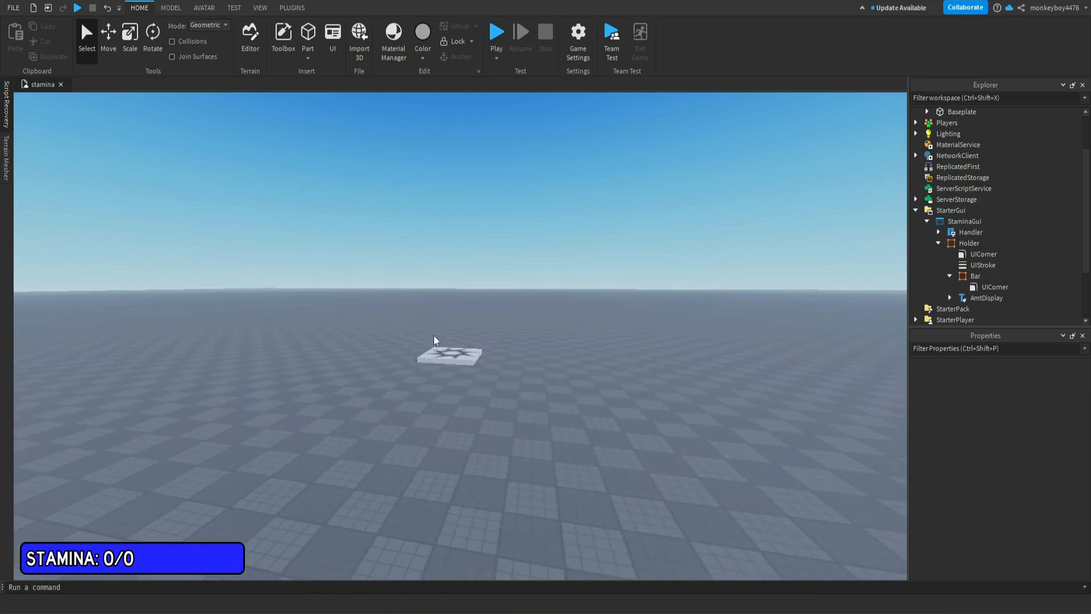
- Expand Handler and inspect Stamina (value 100), OutSprint, InSprint and the Tired event
{"action": "left_click", "coordinate": [938, 232]}
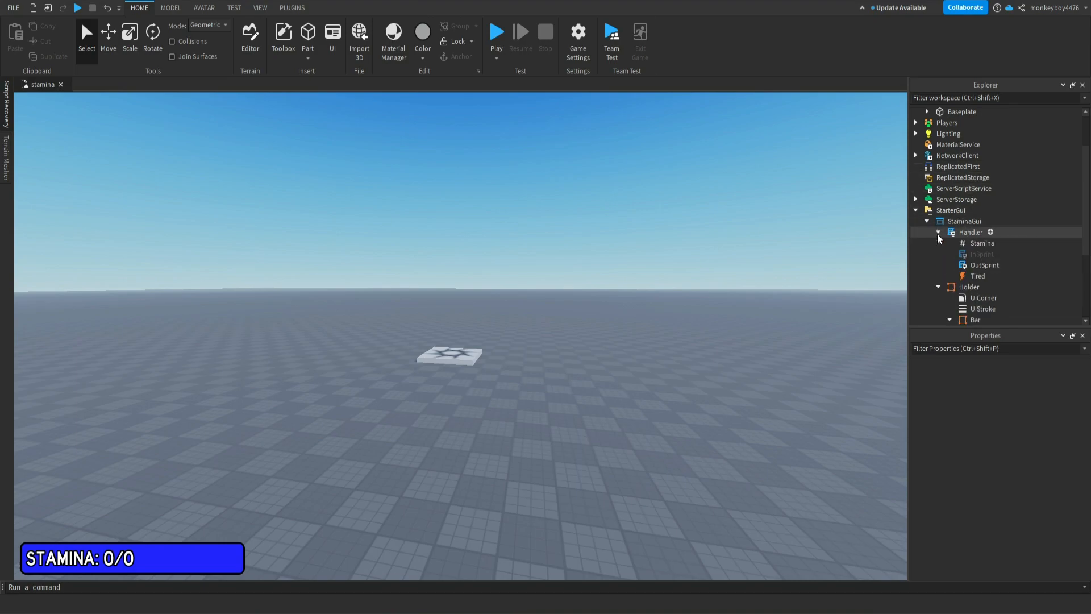
{"action": "left_click", "coordinate": [983, 243]}
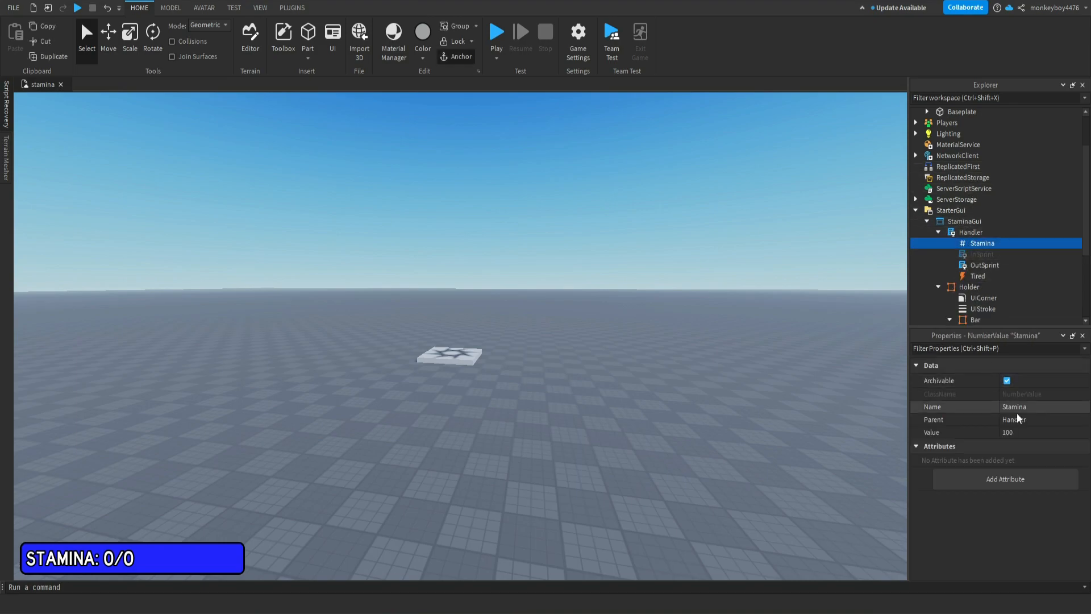
{"action": "left_click", "coordinate": [1036, 432]}
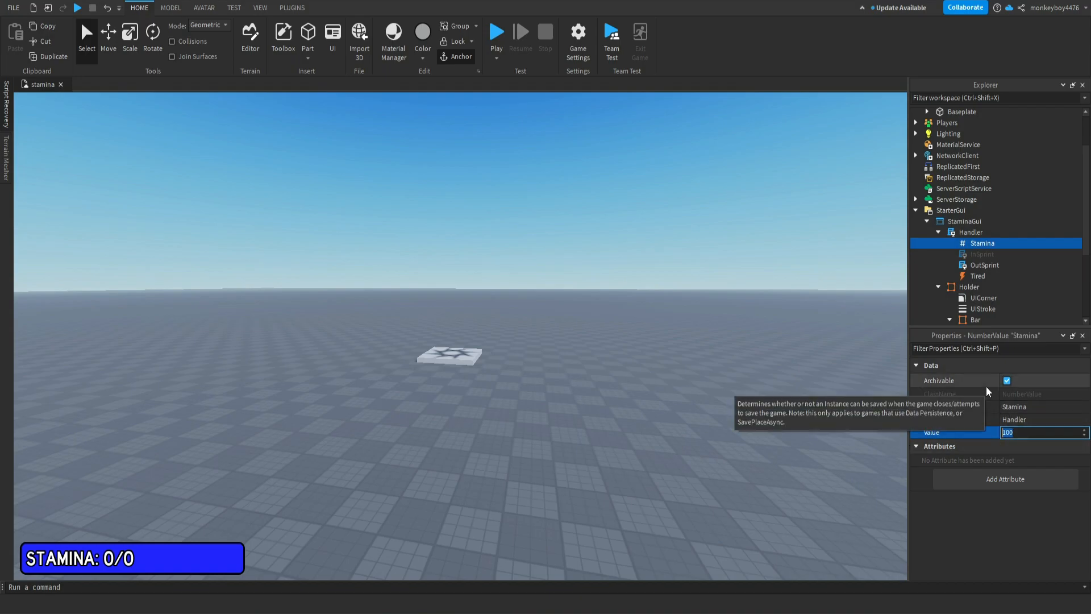
{"action": "mouse_move", "coordinate": [801, 283]}
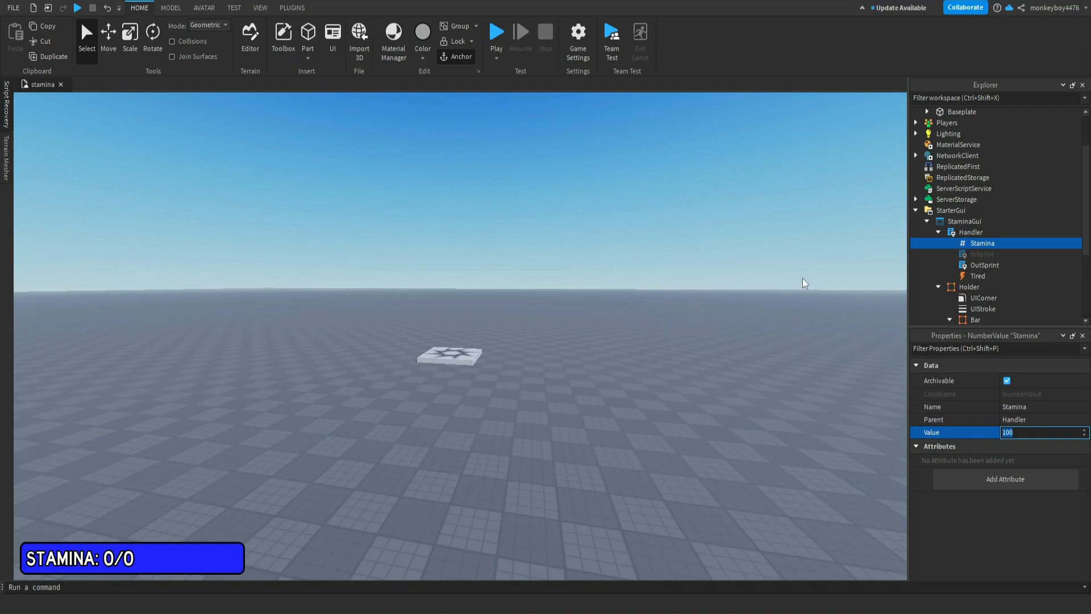
{"action": "mouse_move", "coordinate": [971, 232]}
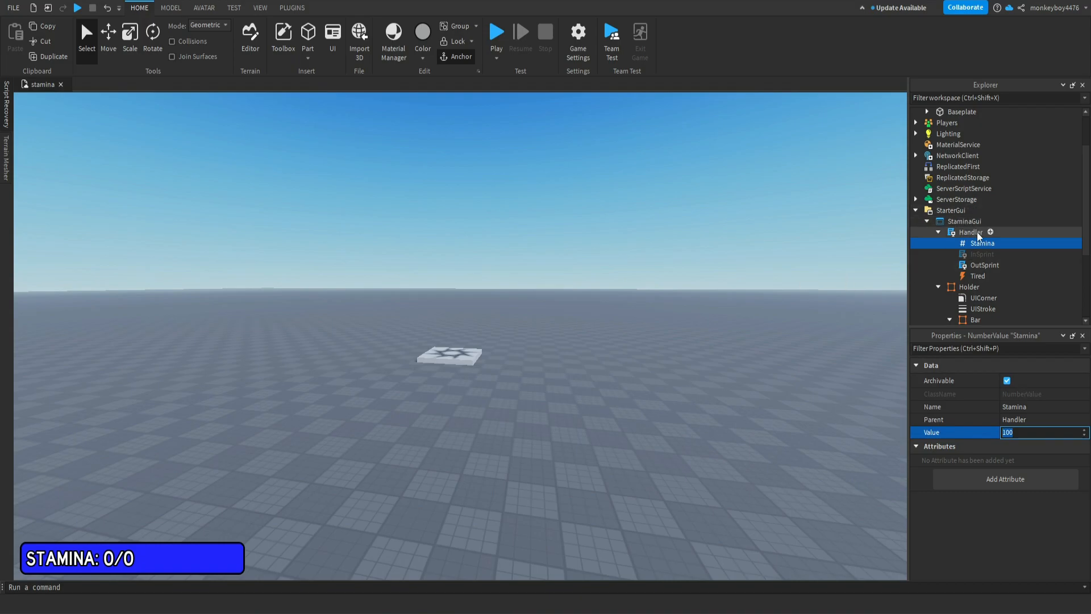
{"action": "left_click", "coordinate": [984, 265]}
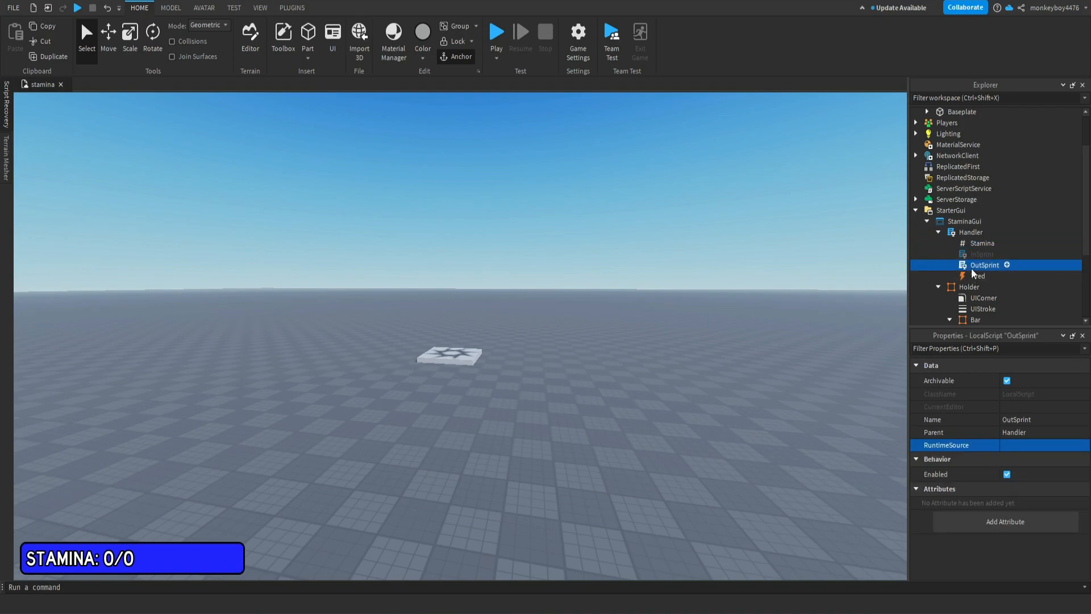
{"action": "double_click", "coordinate": [983, 254]}
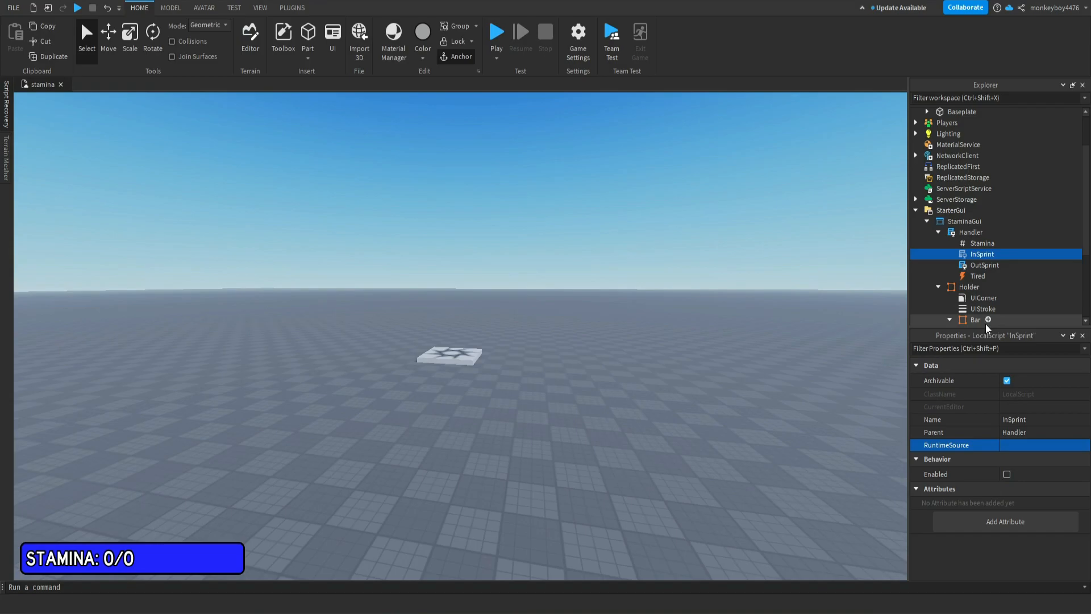
{"action": "left_click", "coordinate": [977, 275]}
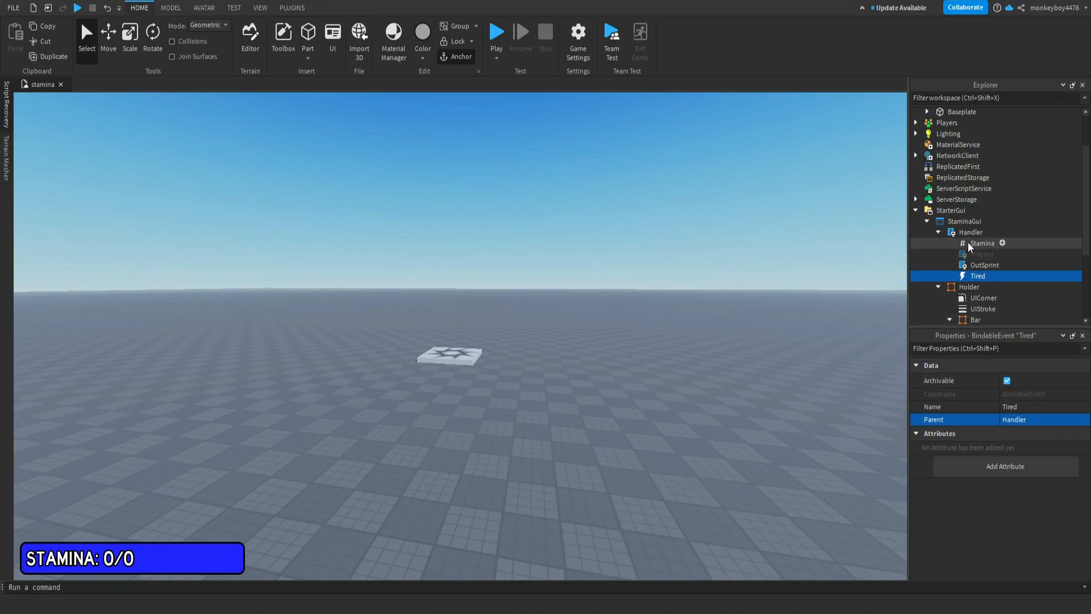
{"action": "double_click", "coordinate": [969, 232]}
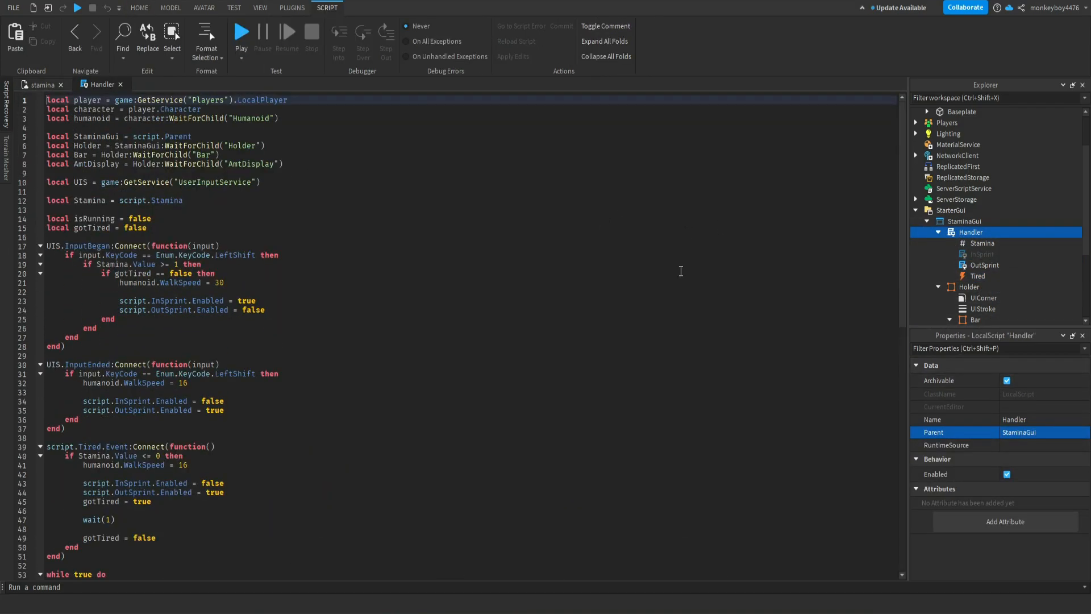
{"action": "left_click", "coordinate": [172, 228]}
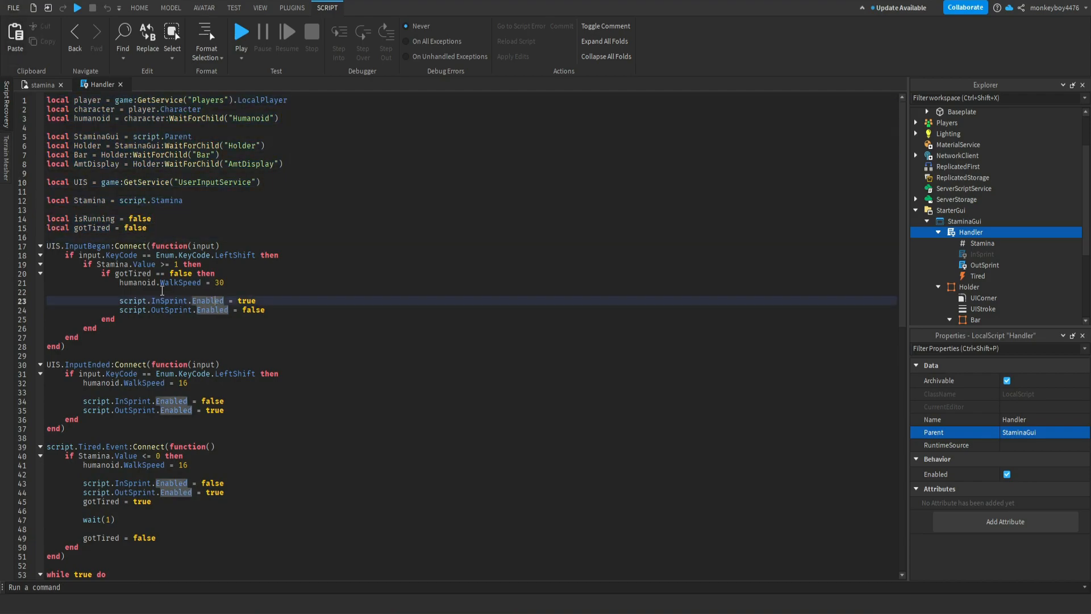
{"action": "scroll", "scroll_direction": "down", "scroll_amount": 3}
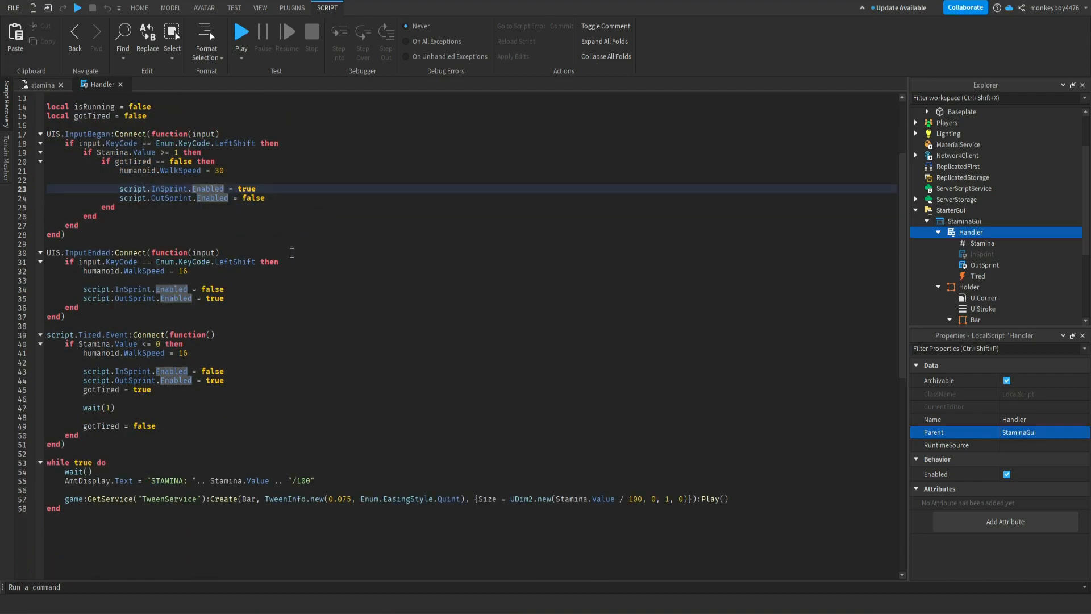
{"action": "left_click", "coordinate": [194, 270]}
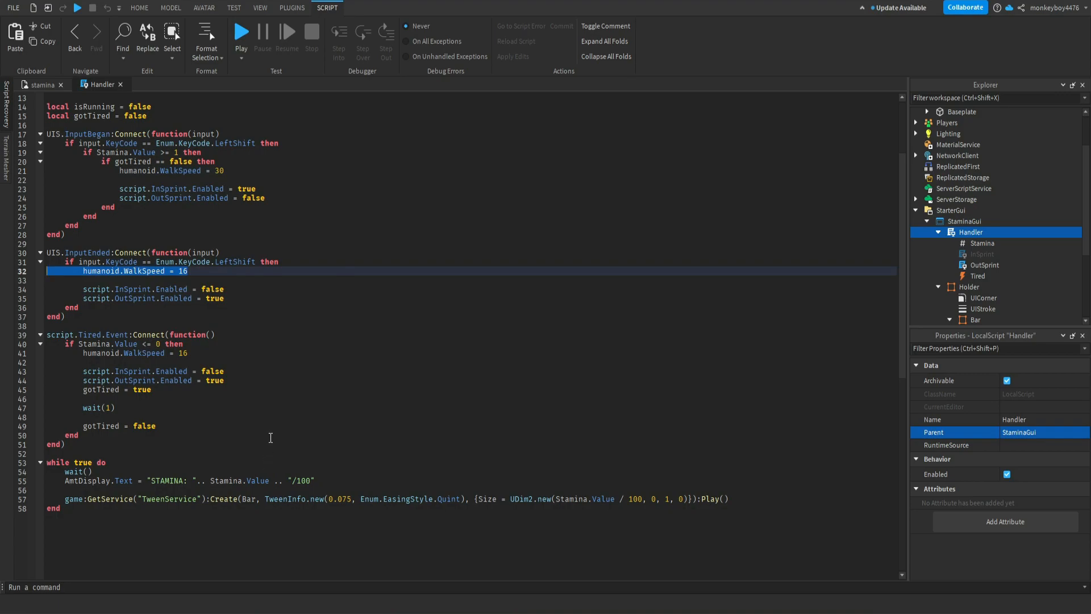
{"action": "left_click", "coordinate": [188, 271]}
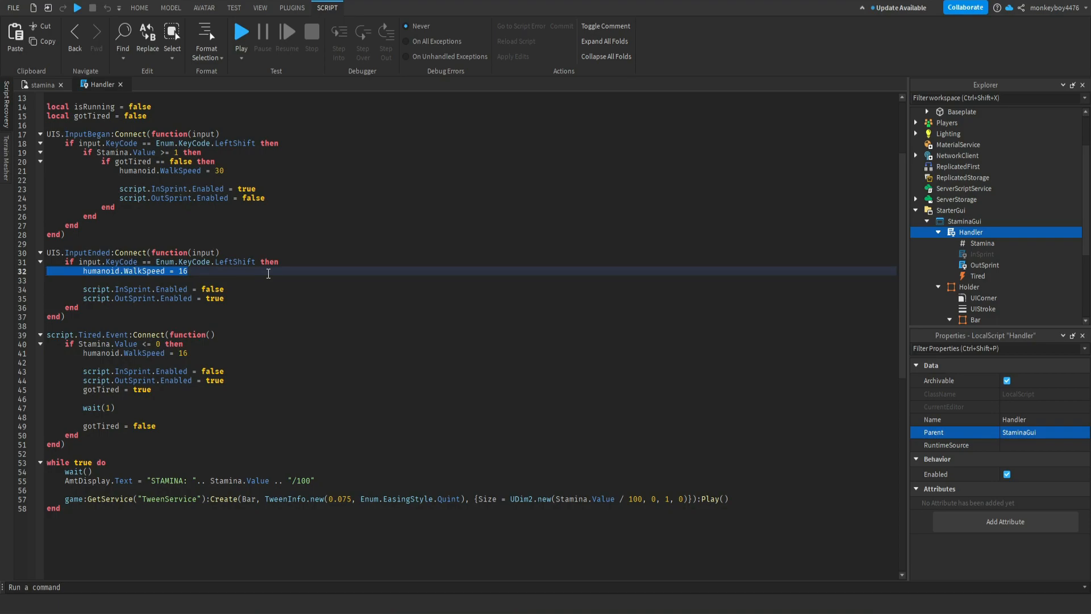
{"action": "mouse_move", "coordinate": [184, 443]}
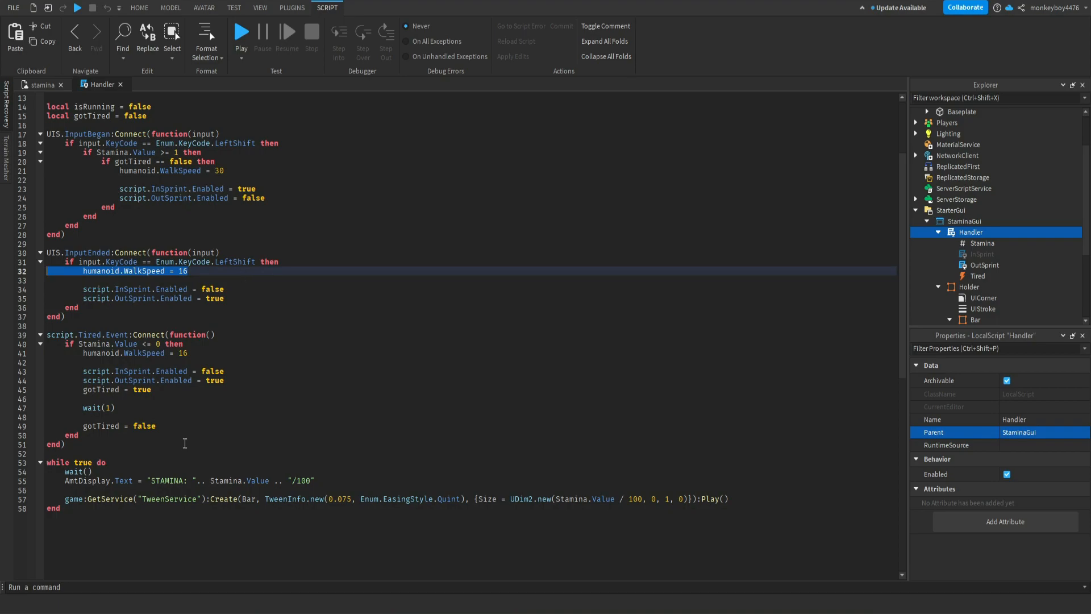
{"action": "mouse_move", "coordinate": [122, 98]}
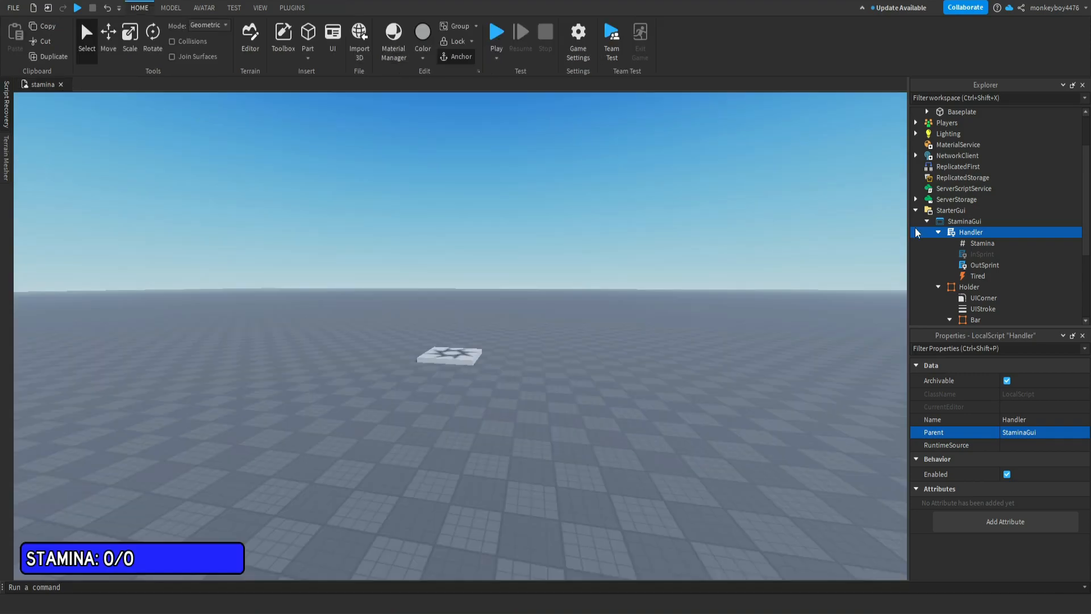
- View OutSprint and InSprint, select InSprint's 0.075 drain delay and start a playtest
{"action": "double_click", "coordinate": [984, 265]}
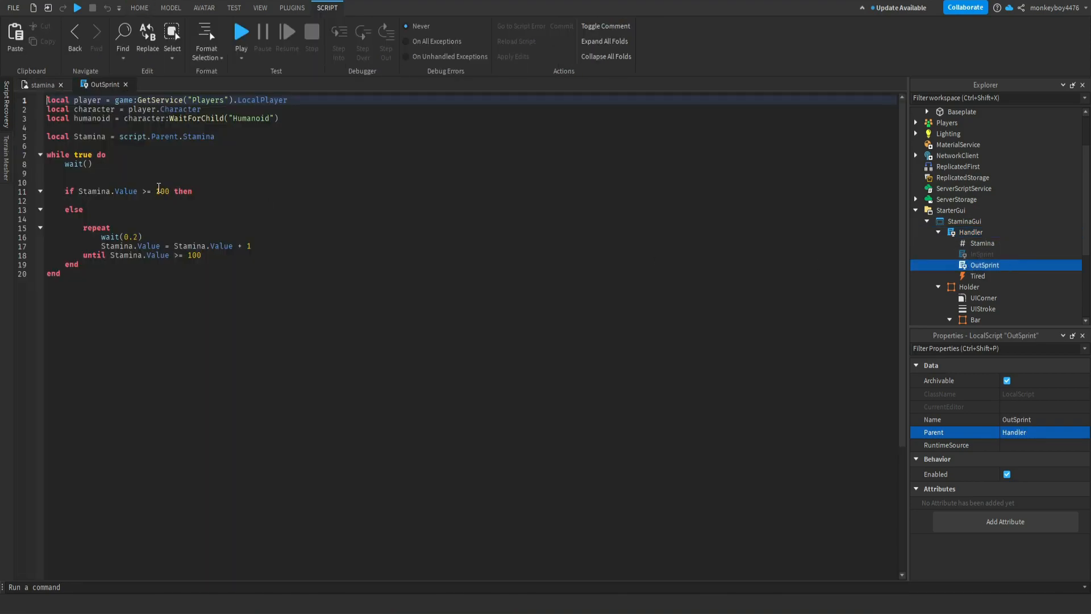
{"action": "left_click", "coordinate": [136, 237]}
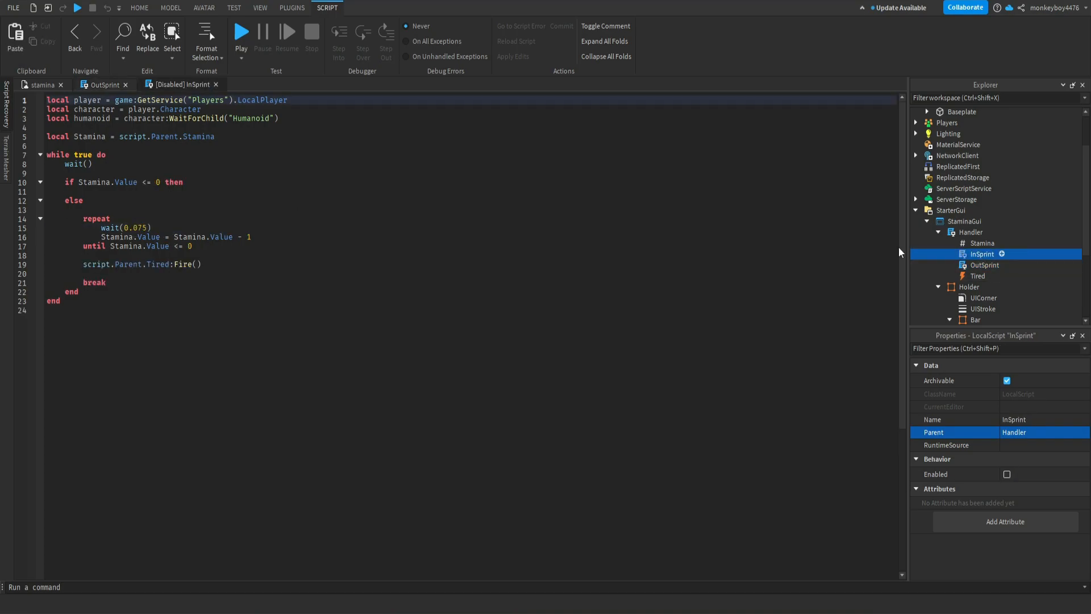
{"action": "double_click", "coordinate": [125, 227]}
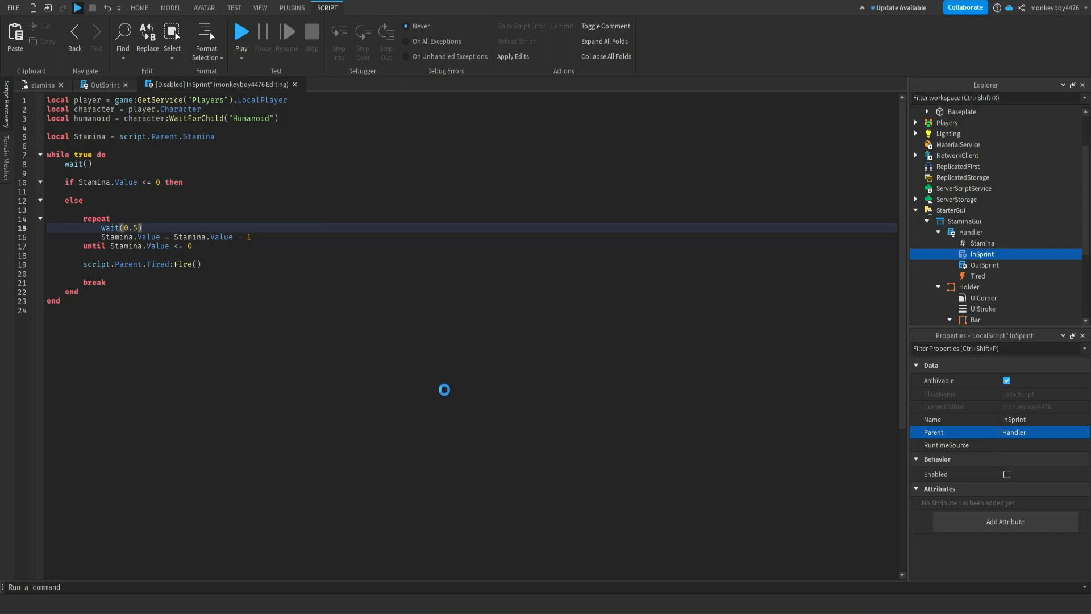
{"action": "left_click", "coordinate": [241, 31]}
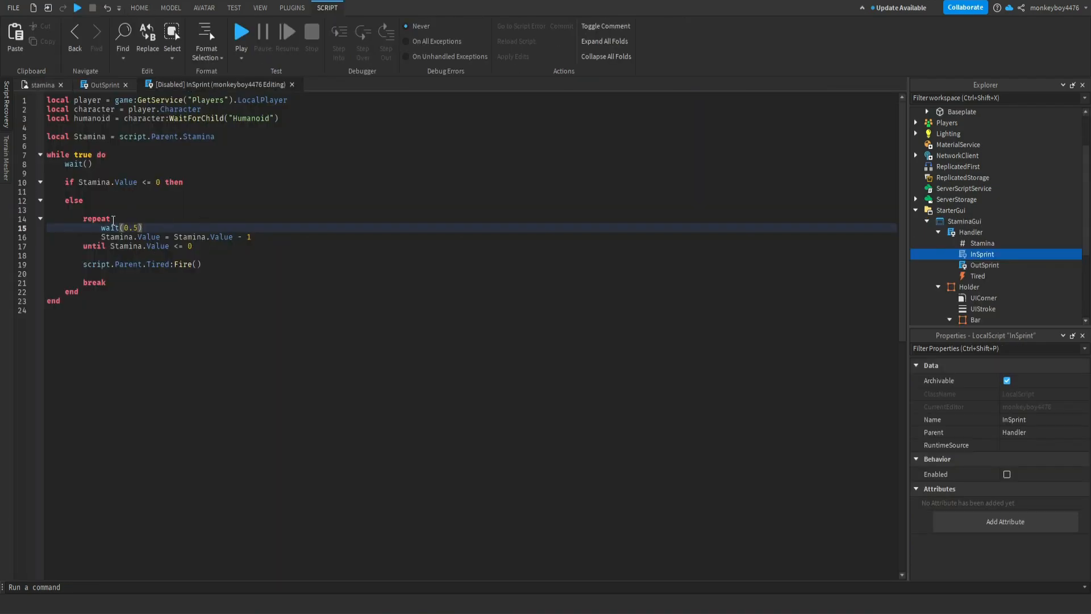
{"action": "mouse_move", "coordinate": [105, 84]}
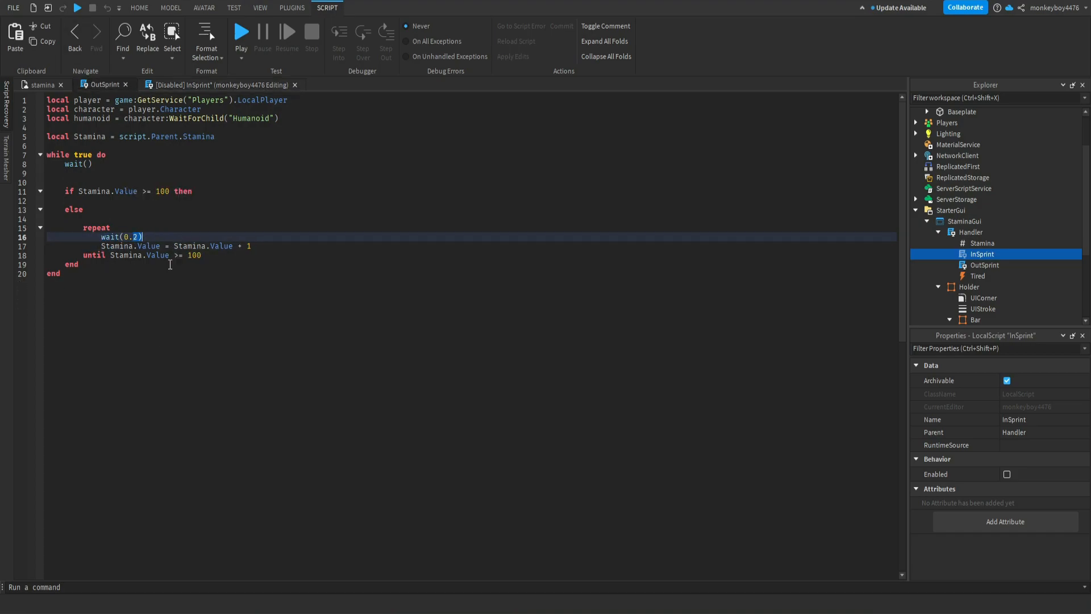
- Check Handler's 0.075-second tween, then review the OutSprint and InSprint loops
{"action": "left_click", "coordinate": [971, 232]}
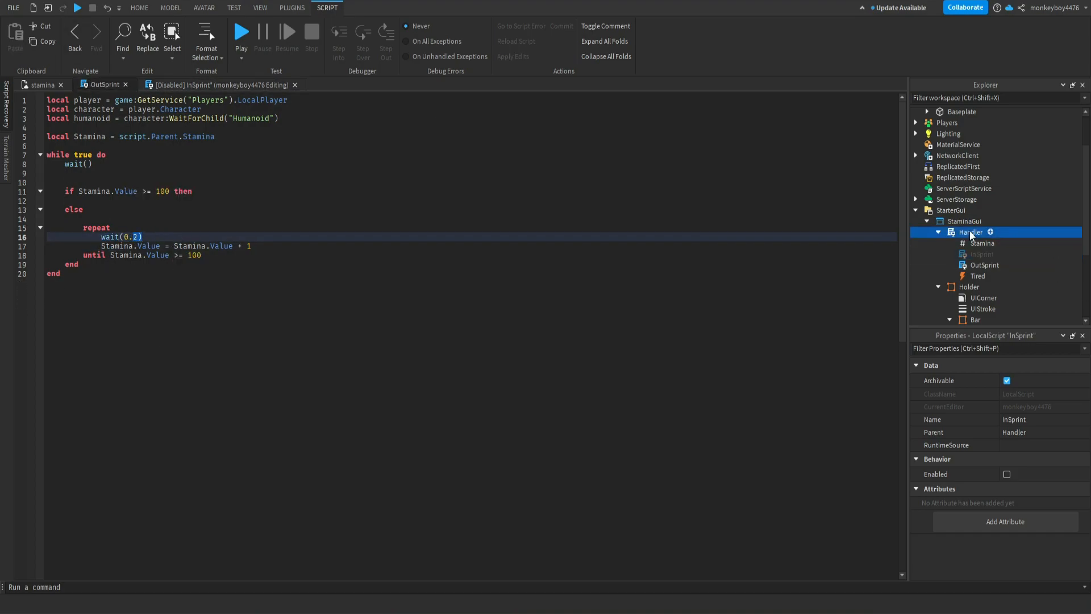
{"action": "double_click", "coordinate": [970, 232]}
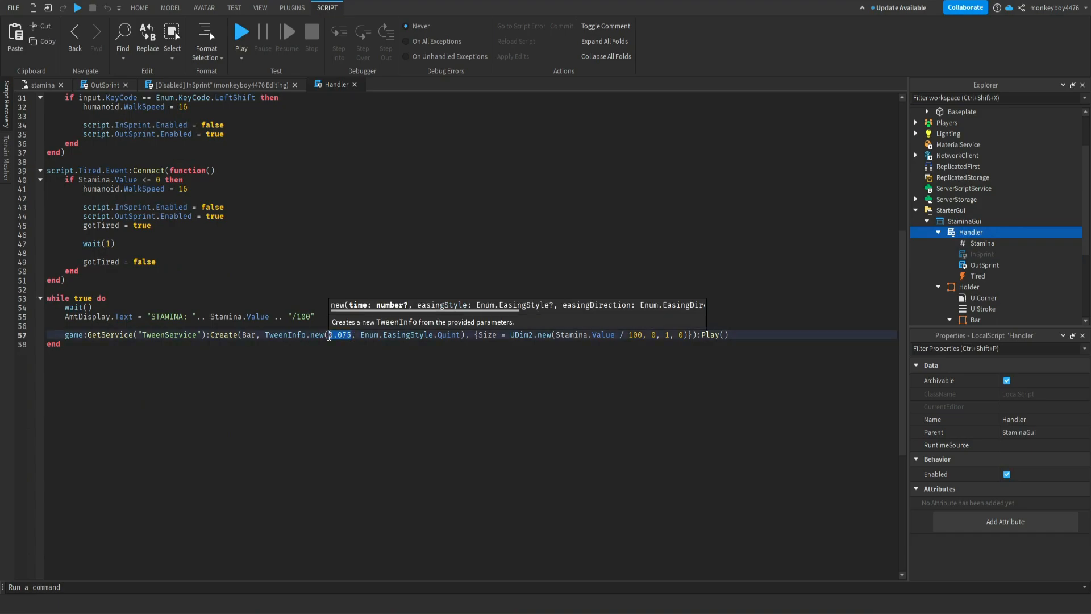
{"action": "mouse_move", "coordinate": [688, 367]}
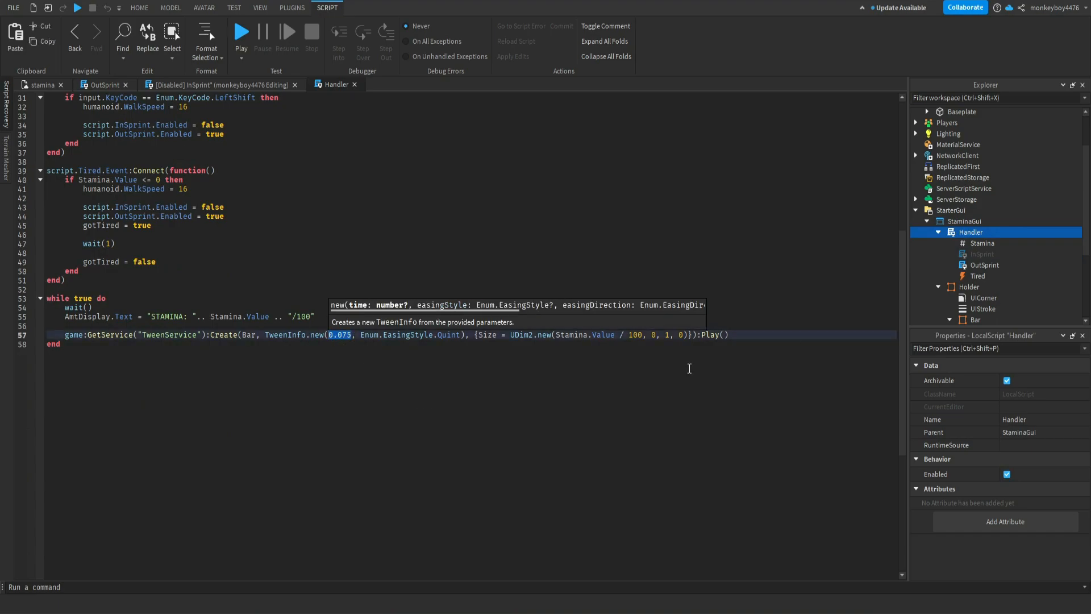
{"action": "mouse_move", "coordinate": [1005, 265]}
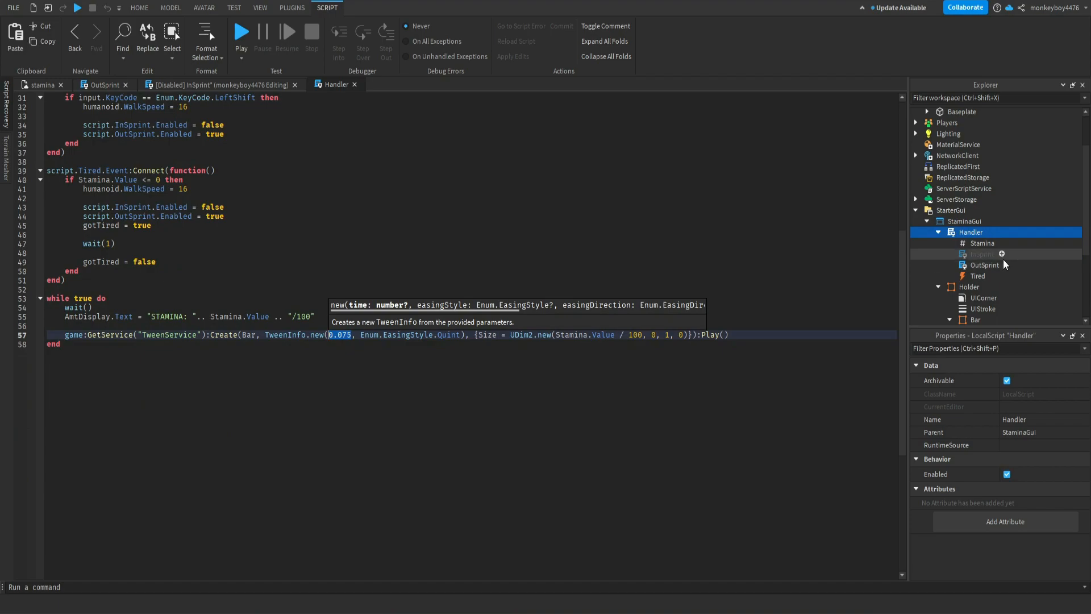
{"action": "left_click", "coordinate": [983, 265]}
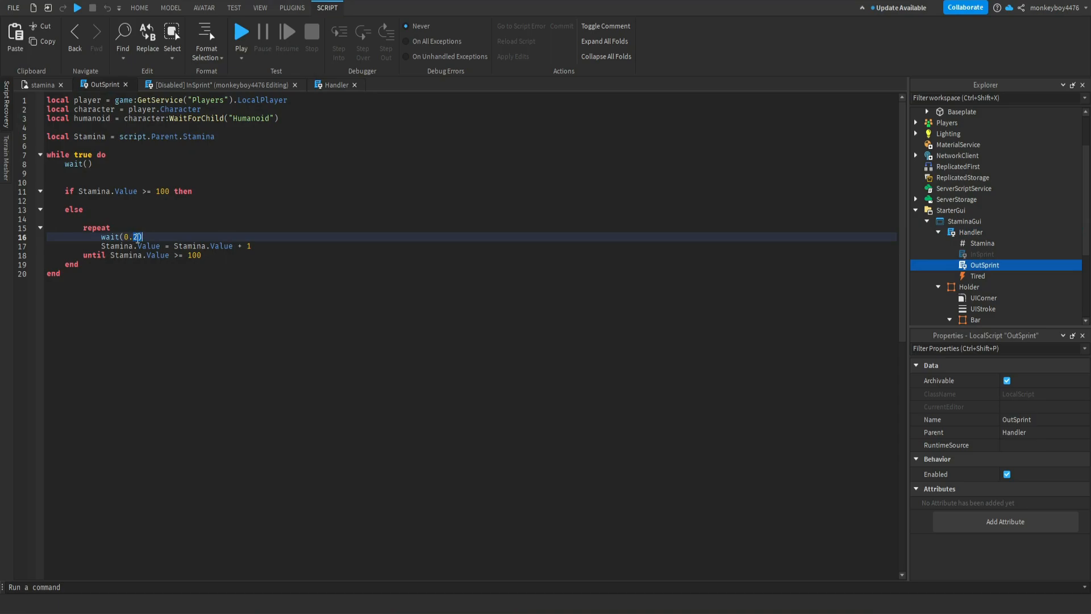
{"action": "left_click", "coordinate": [983, 254]}
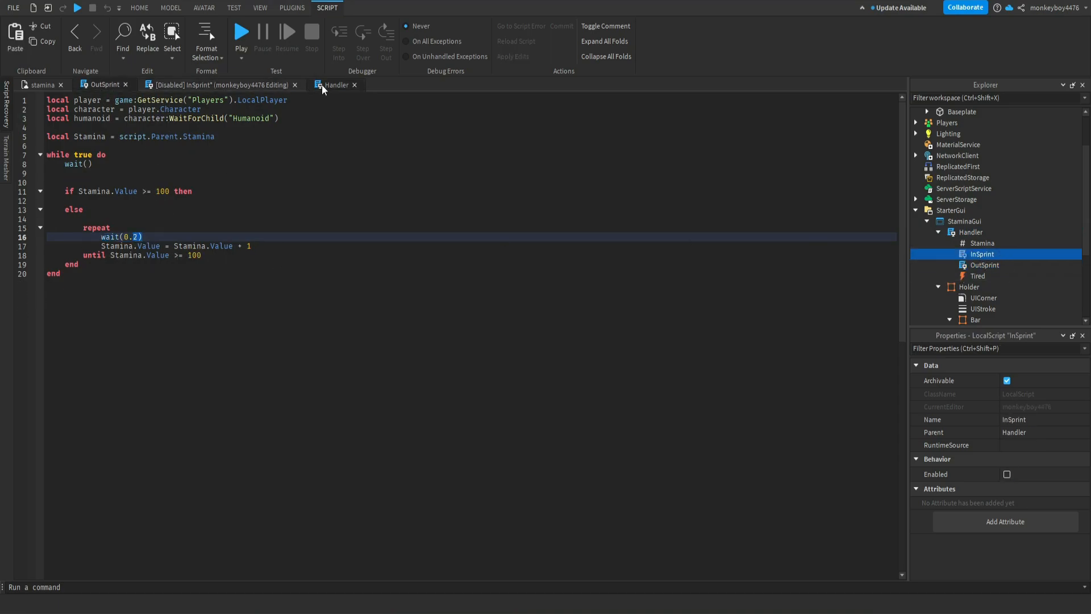
{"action": "scroll", "scroll_direction": "down", "scroll_amount": 3}
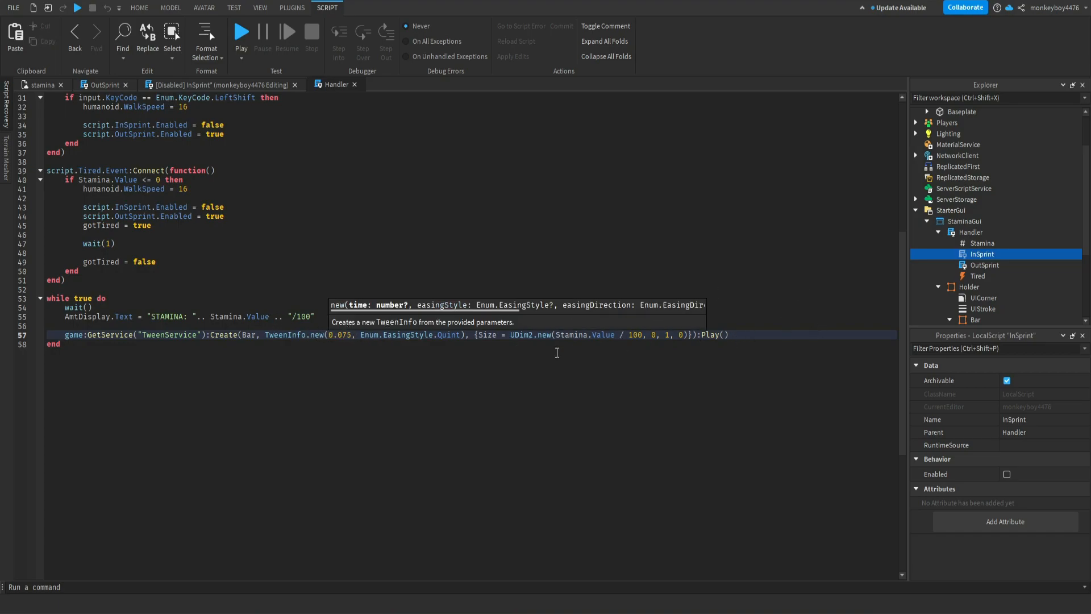
{"action": "mouse_move", "coordinate": [575, 345]}
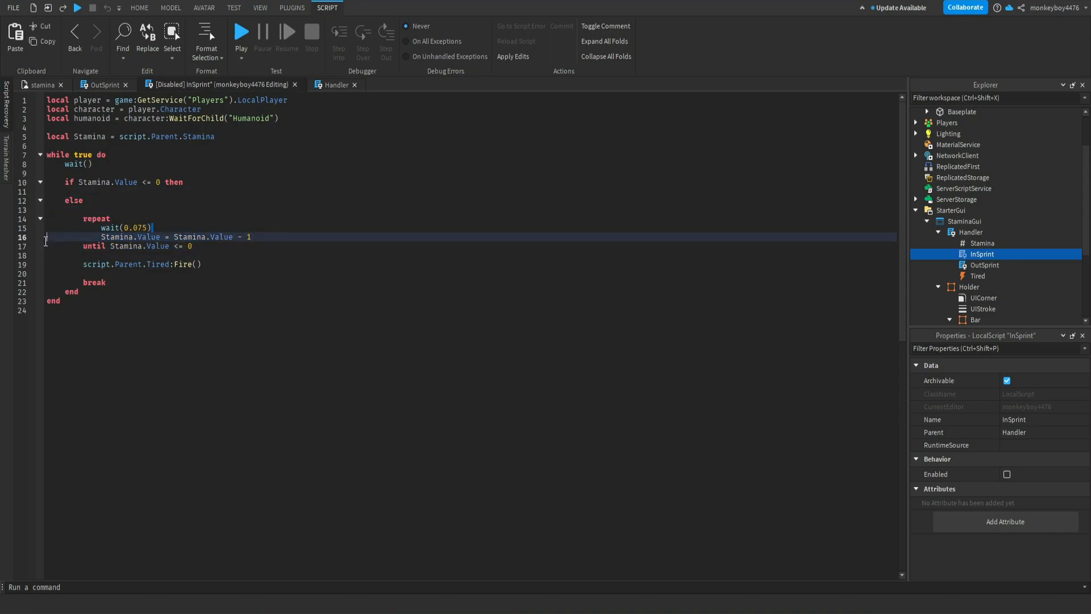
- Replace OutSprint's wait(0.2) regen delay with 1 second
{"action": "double_click", "coordinate": [116, 236]}
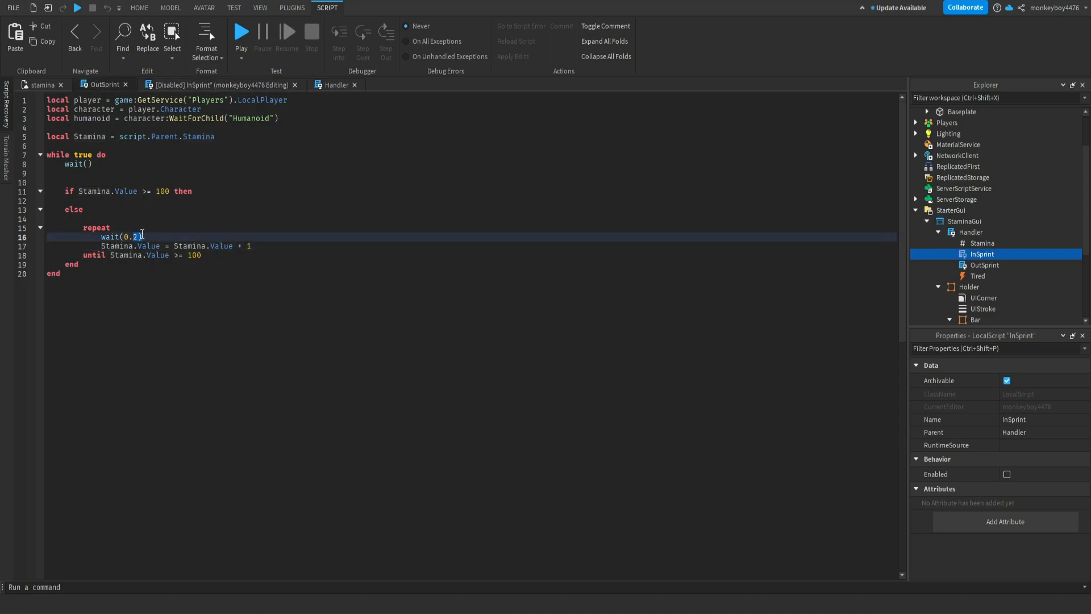
{"action": "left_click", "coordinate": [190, 246]}
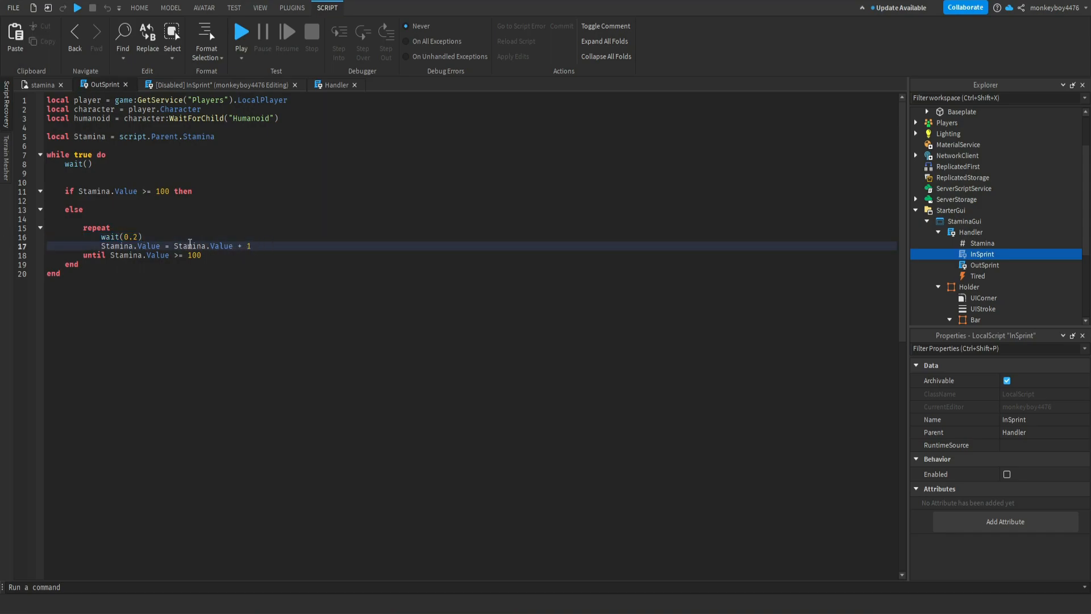
{"action": "left_click", "coordinate": [137, 236]}
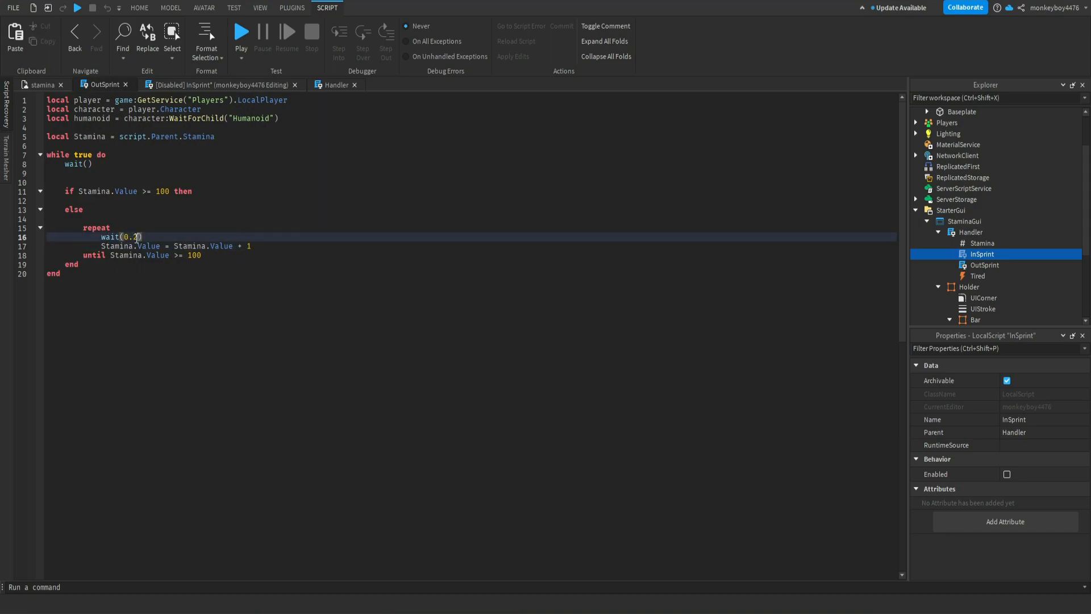
{"action": "mouse_move", "coordinate": [137, 238]}
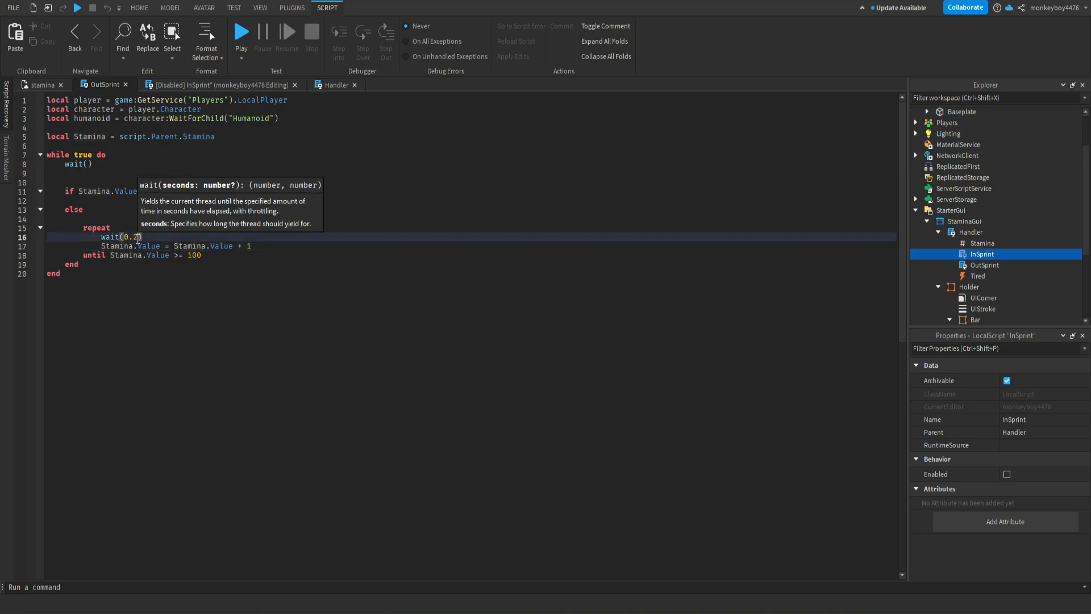
{"action": "type", "text": "1"}
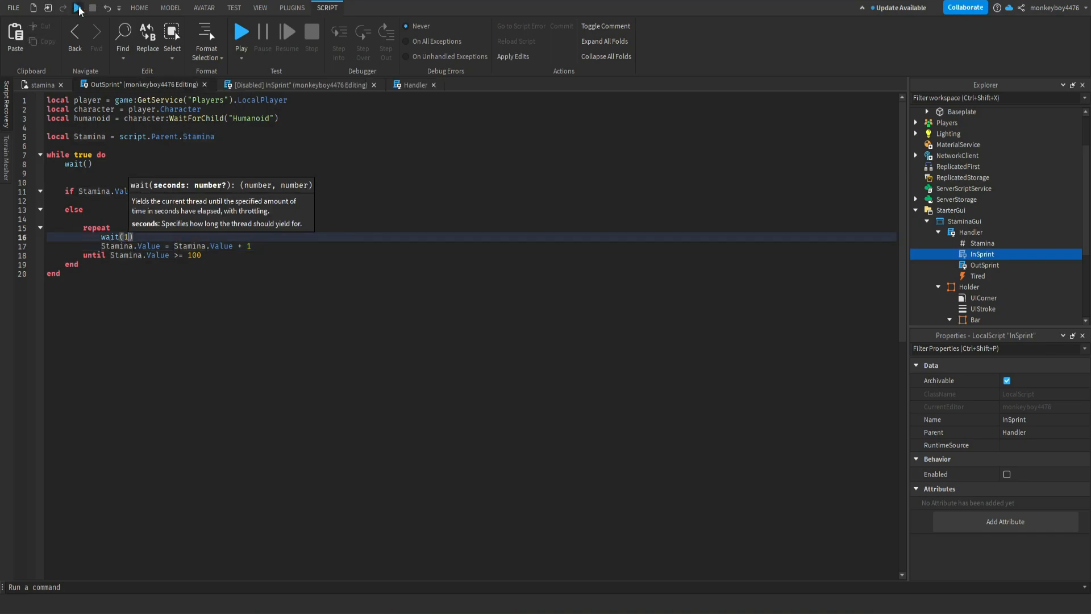
- Playtest the place with the script edits, then stop the test
{"action": "left_click", "coordinate": [241, 32]}
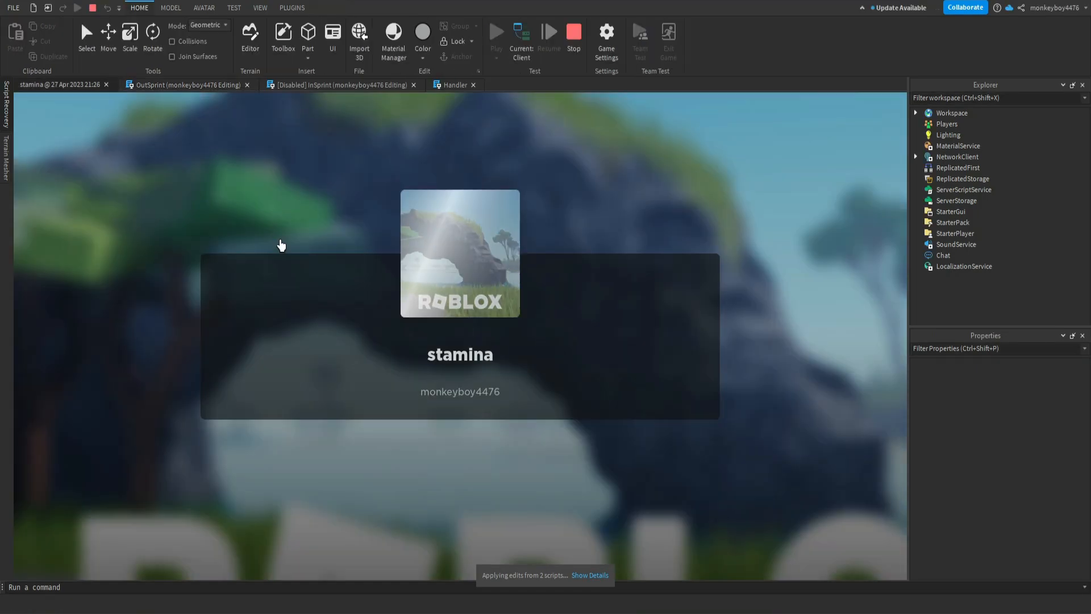
{"action": "left_click", "coordinate": [497, 33]}
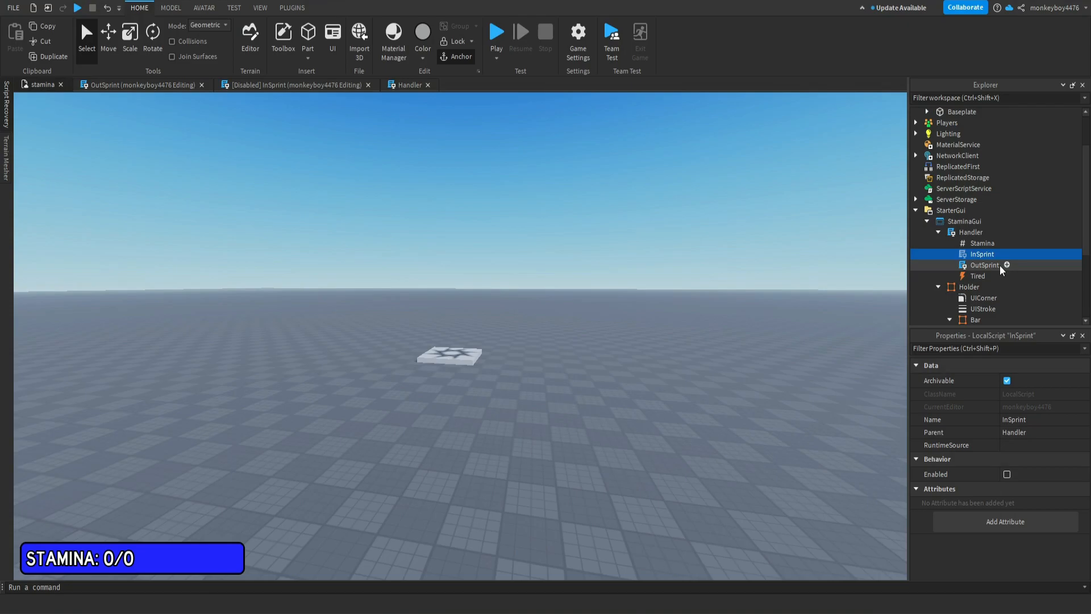
- Set AmtDisplay's TextTransparency to 1 so only the blue bar shows
{"action": "double_click", "coordinate": [969, 231]}
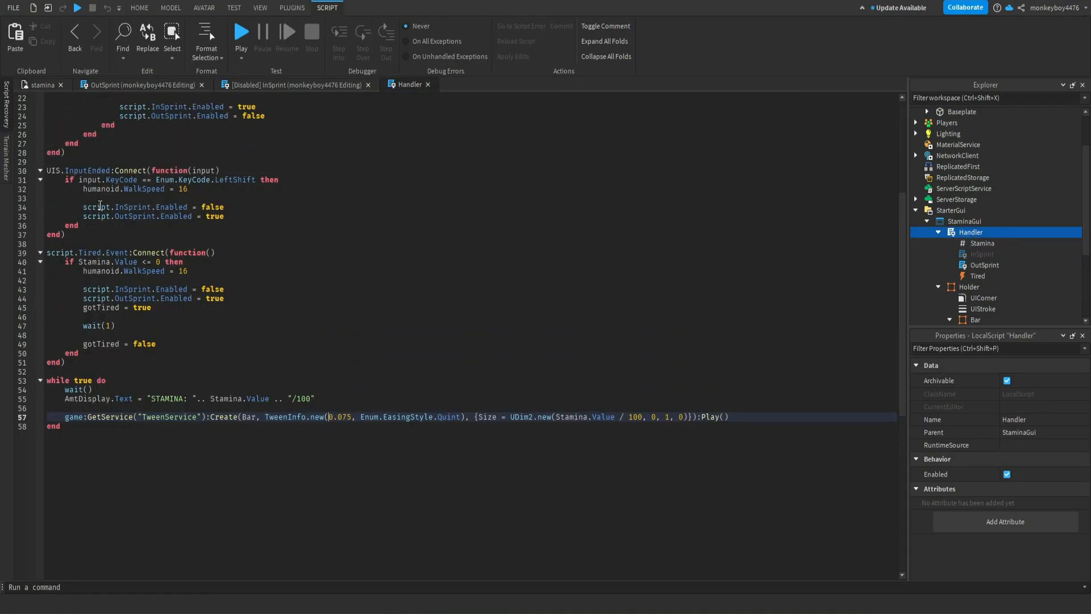
{"action": "scroll", "scroll_direction": "up", "scroll_amount": 3}
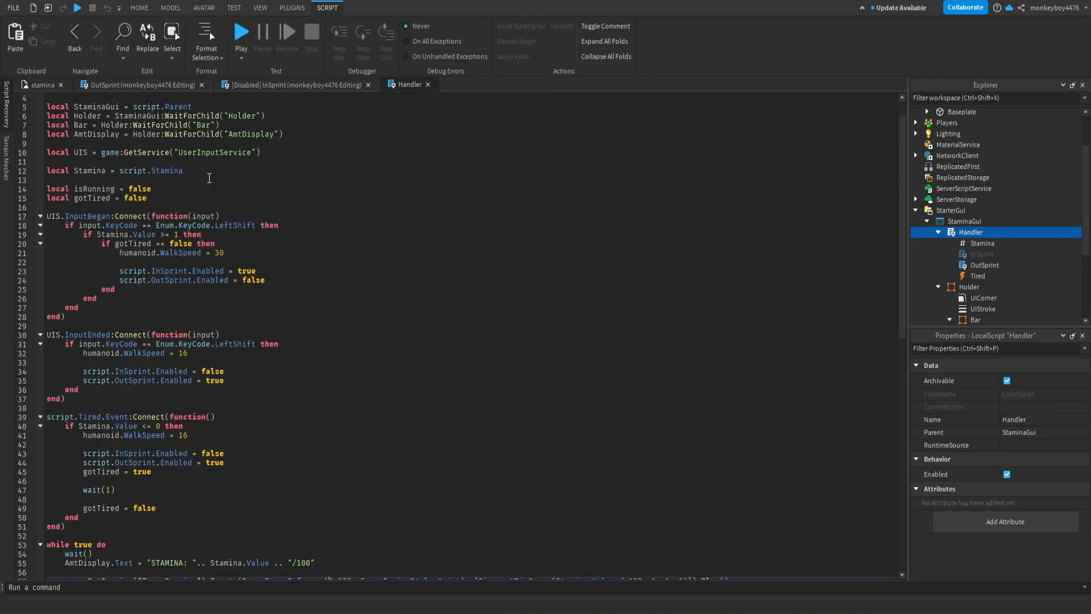
{"action": "left_click", "coordinate": [139, 7]}
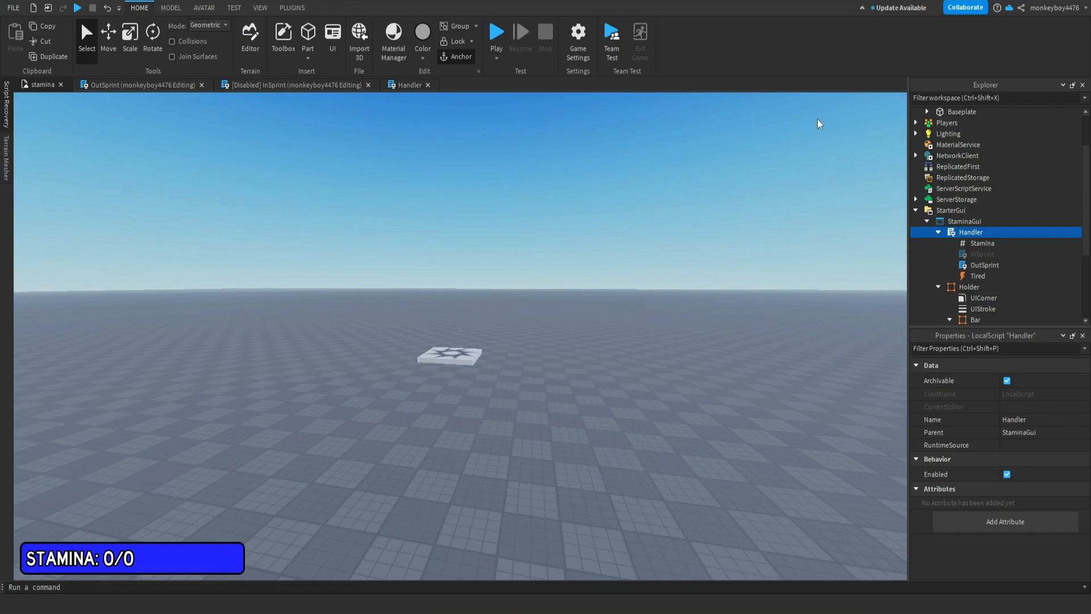
{"action": "scroll", "scroll_direction": "down", "scroll_amount": 3}
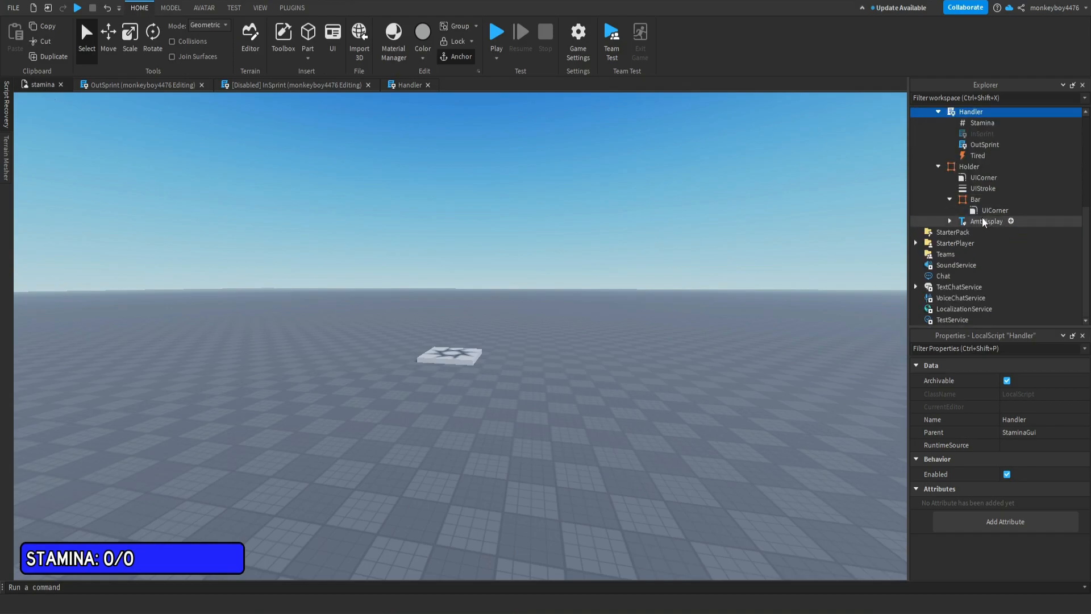
{"action": "left_click", "coordinate": [987, 222]}
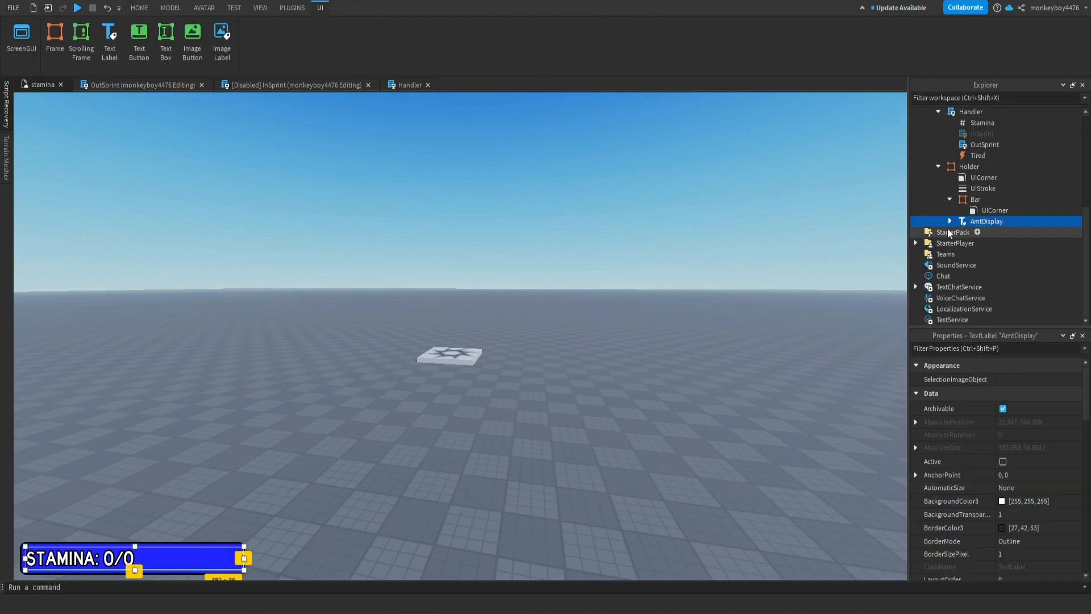
{"action": "scroll", "scroll_direction": "down", "scroll_amount": 3}
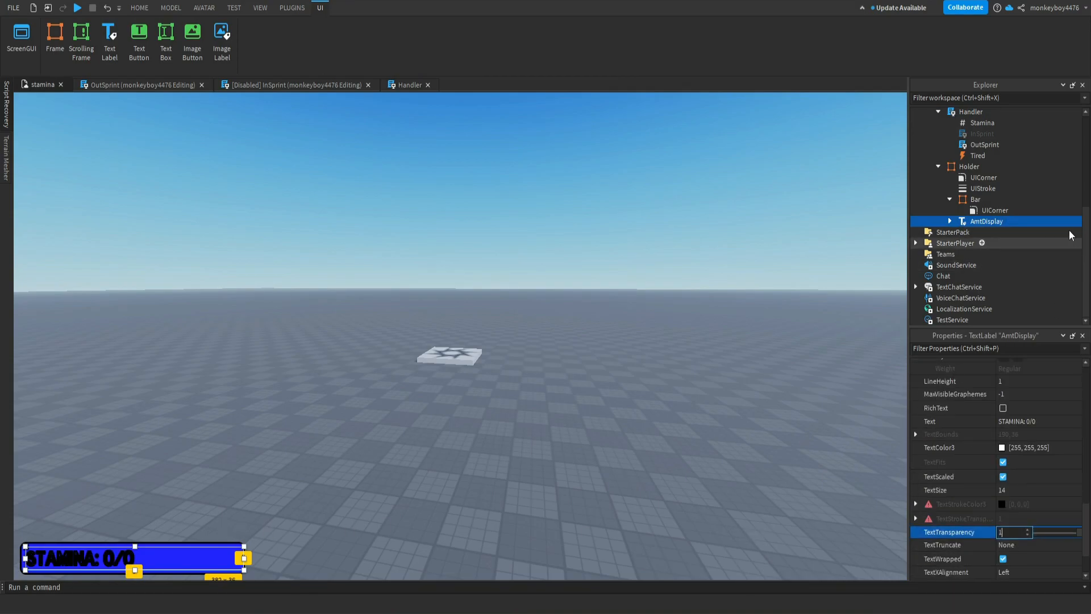
{"action": "left_click", "coordinate": [138, 8]}
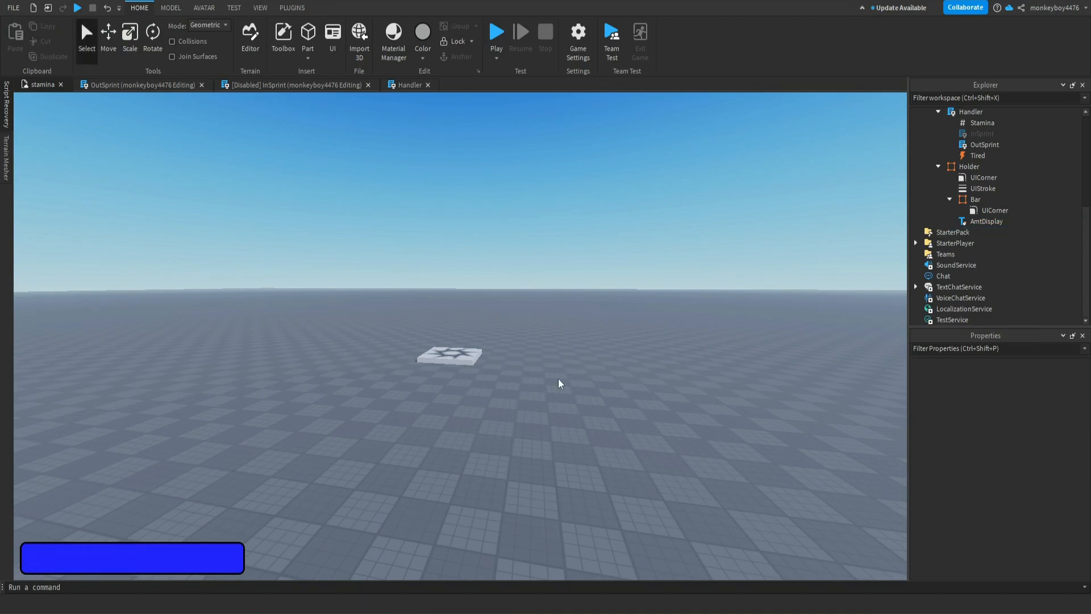